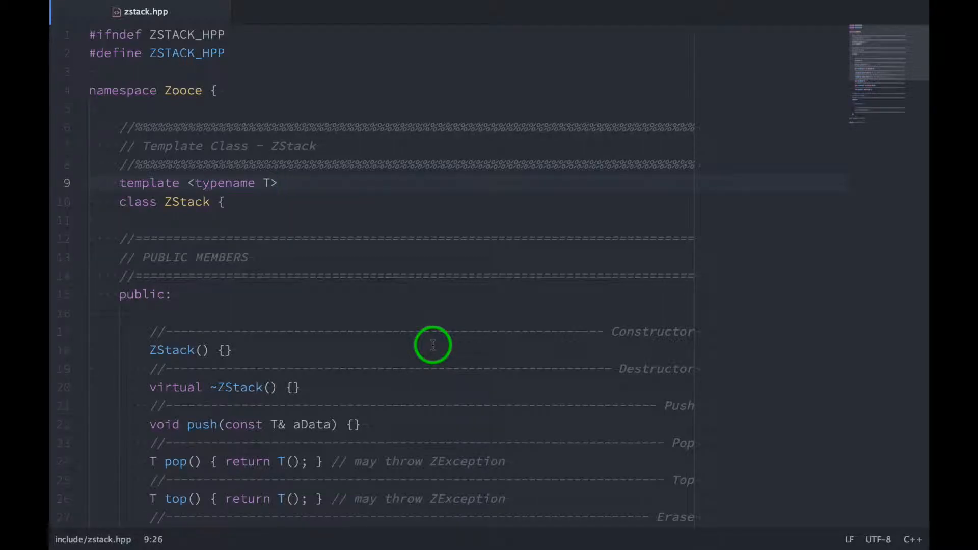
# - Show the tree view beside zstack.hpp and scroll through the ZStack class skeleton
pyautogui.click(280, 182)
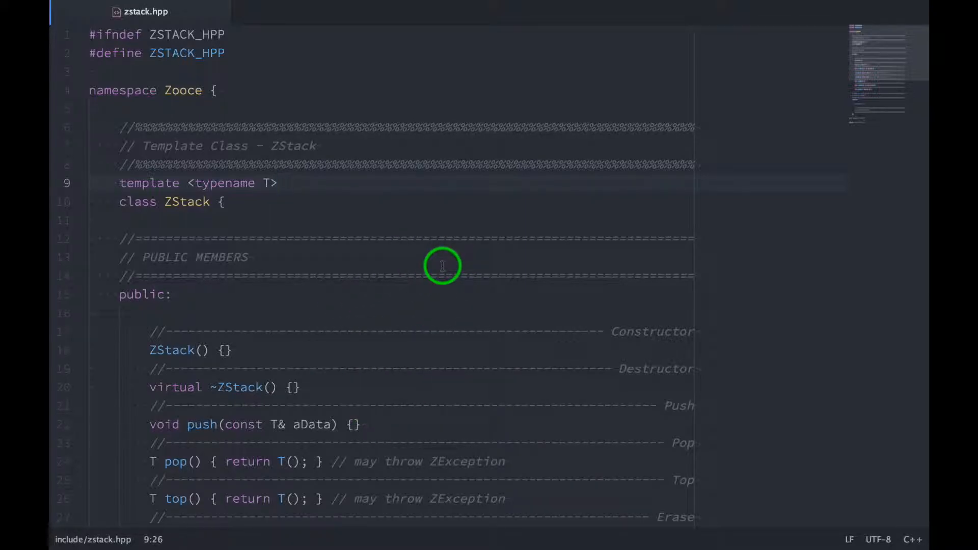
pyautogui.moveTo(391, 376)
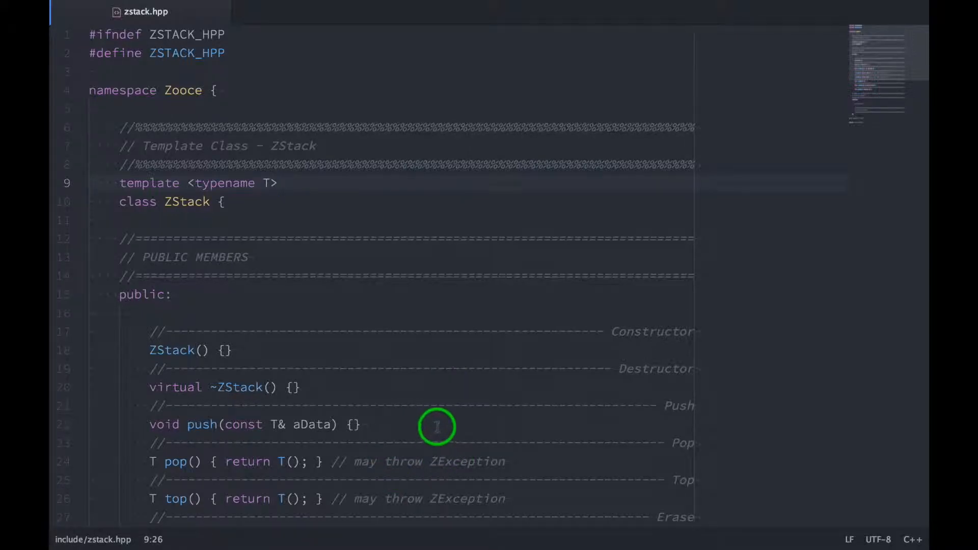
pyautogui.scroll(-3)
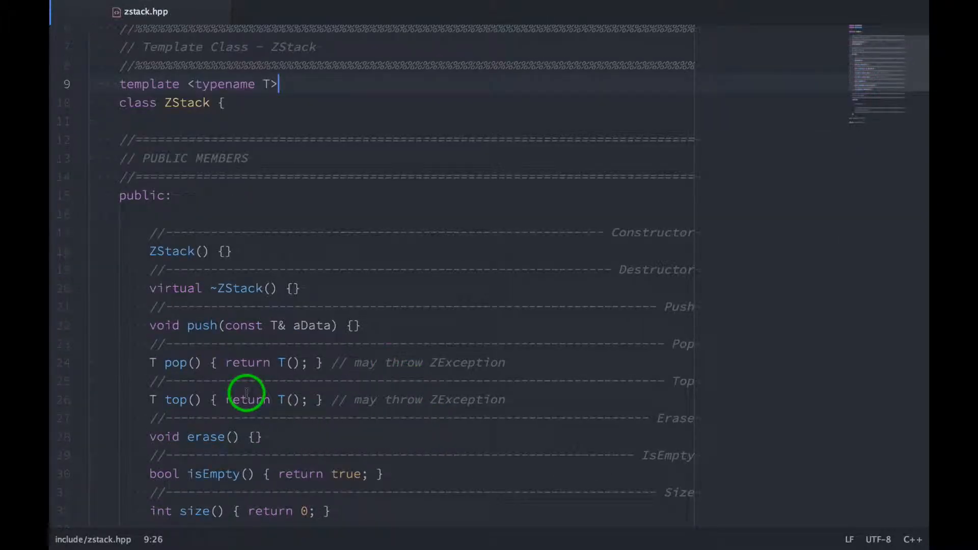
pyautogui.scroll(-3)
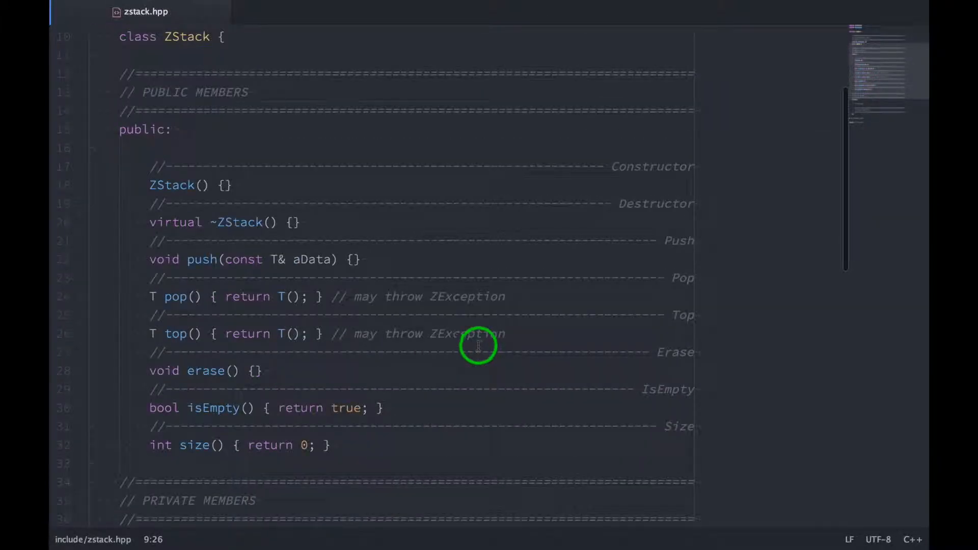
pyautogui.moveTo(381, 356)
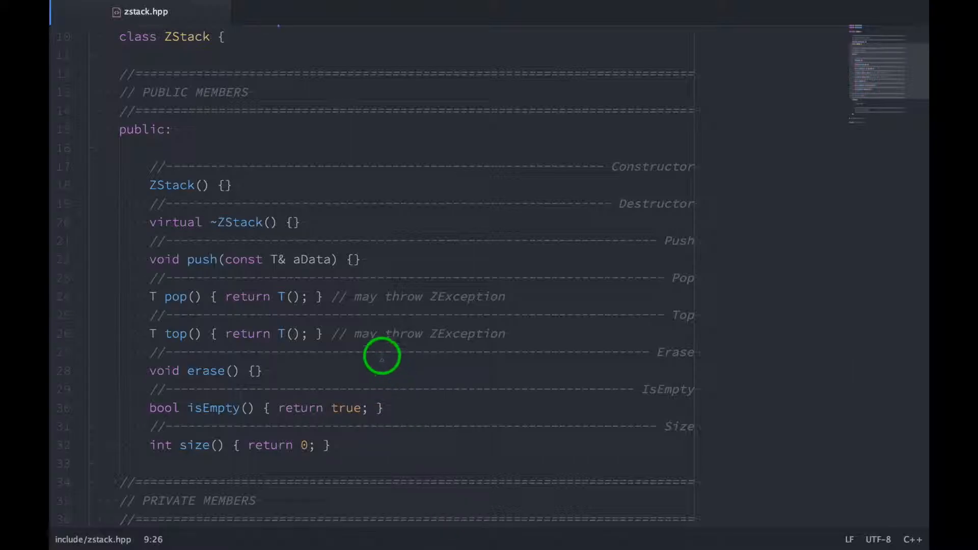
pyautogui.moveTo(159, 289)
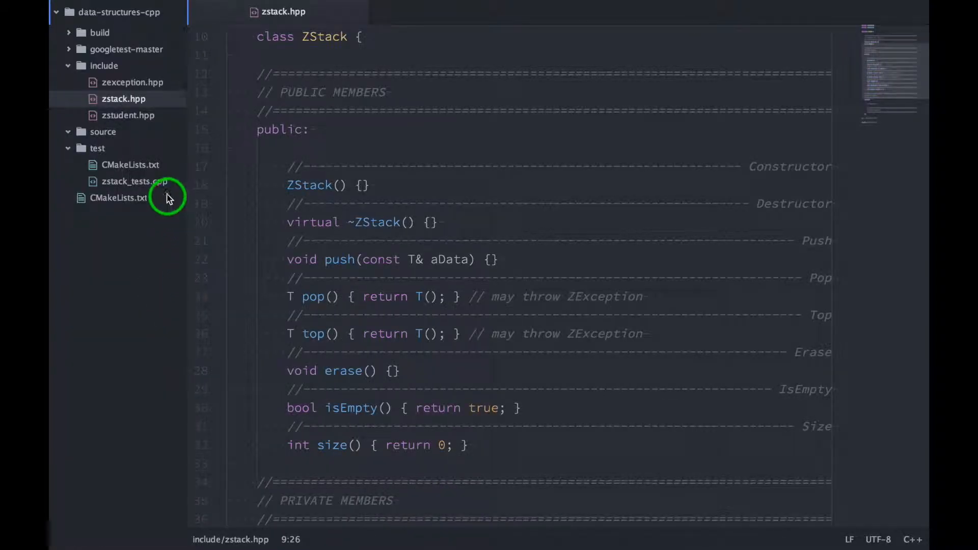
pyautogui.moveTo(140, 194)
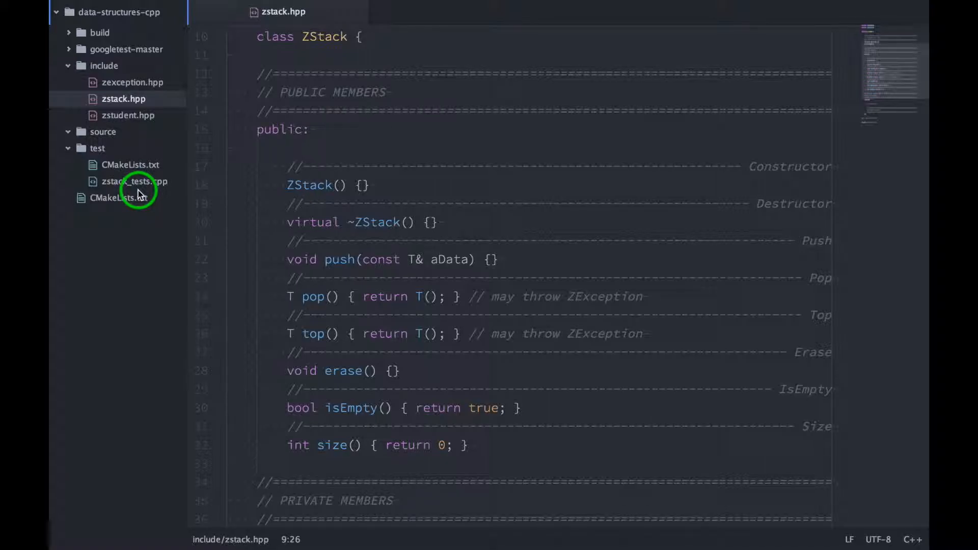
# - Open zstack_tests.cpp from the test folder in a new tab
pyautogui.click(132, 182)
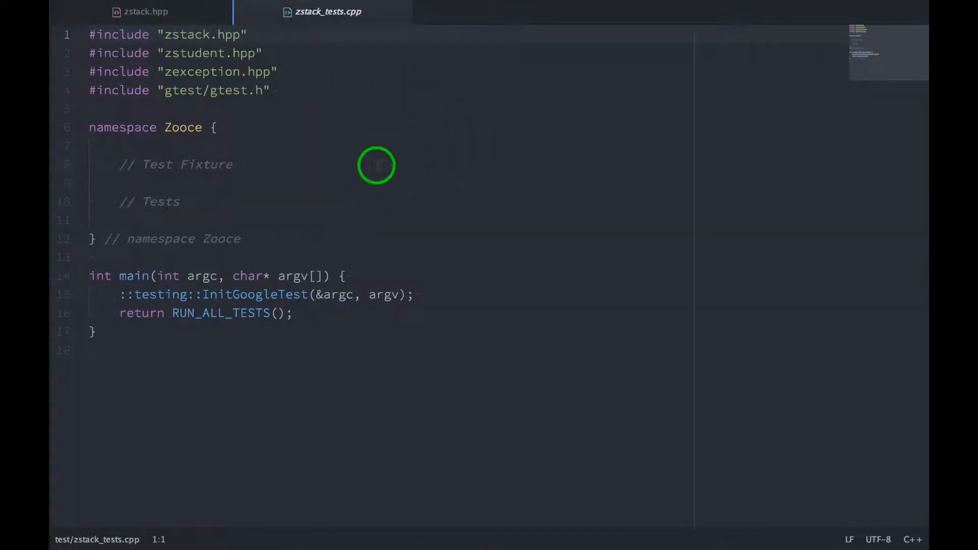
pyautogui.moveTo(350, 64)
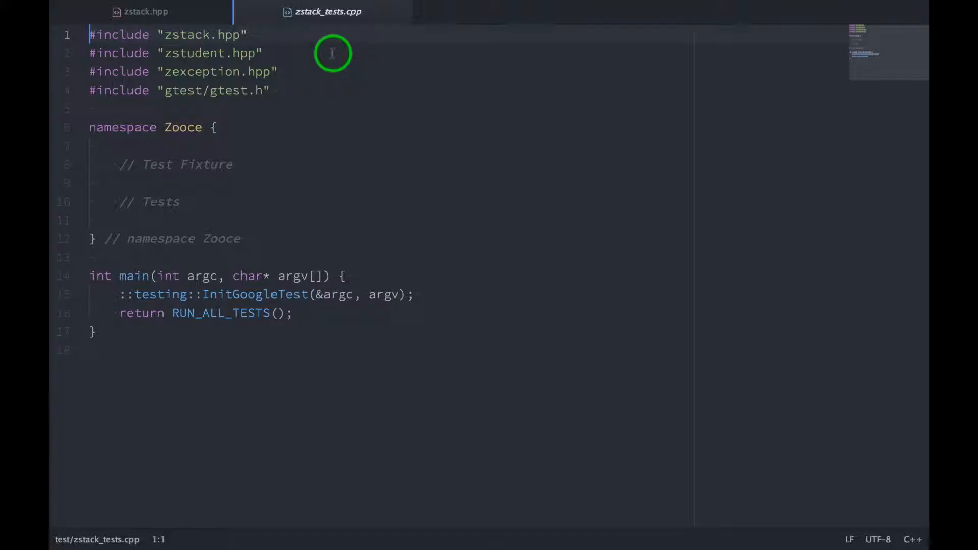
pyautogui.moveTo(362, 98)
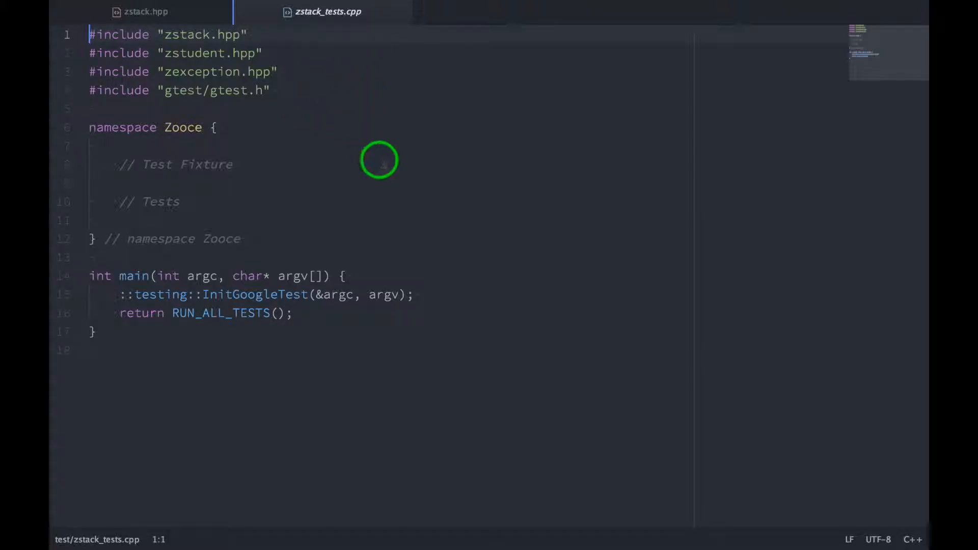
pyautogui.moveTo(312, 294)
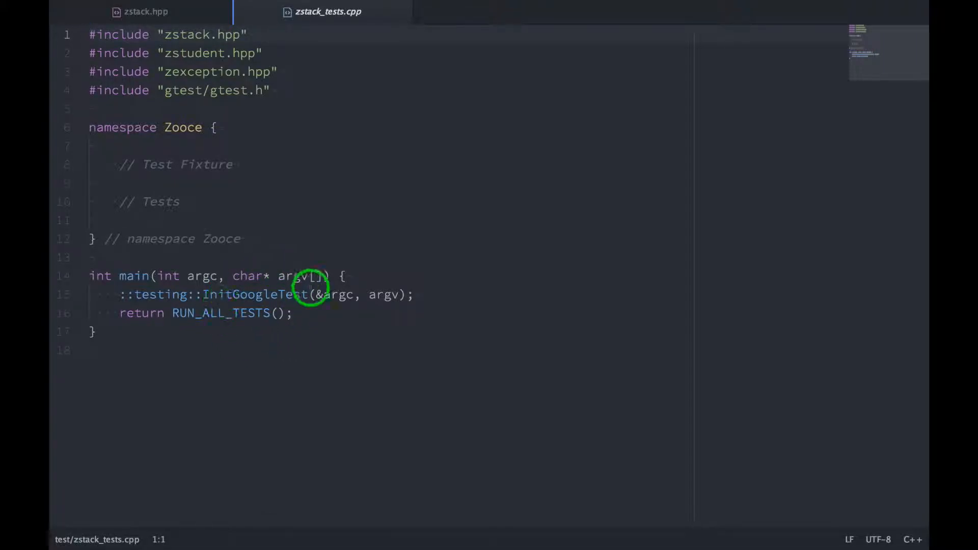
pyautogui.moveTo(265, 174)
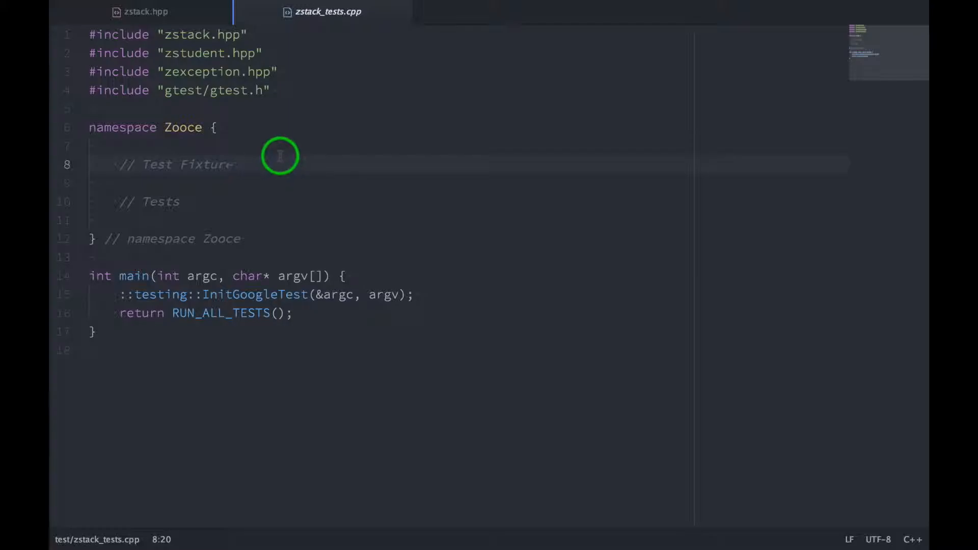
# - Write class ZStackTestCase : public ::testing::Test with studentStack, SetUp and TearDown
pyautogui.press('Enter')
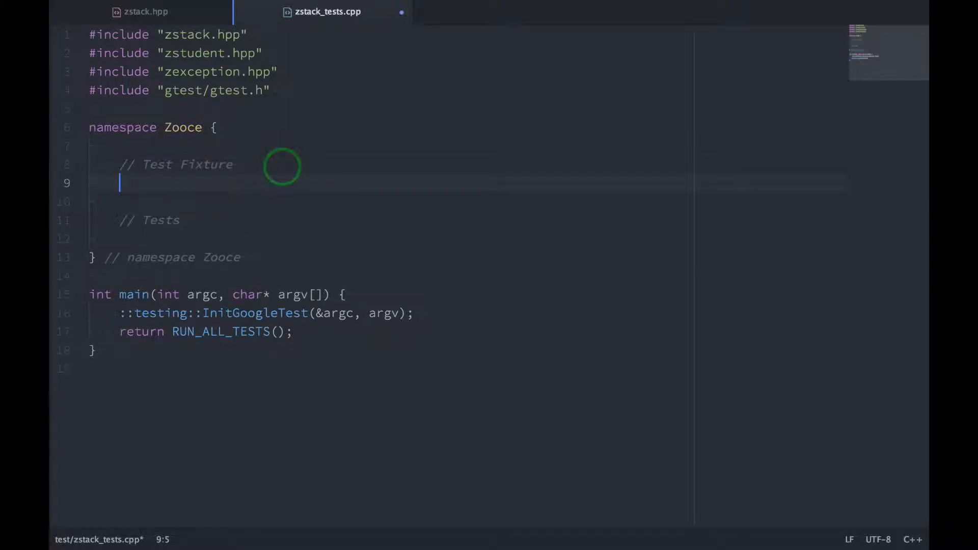
pyautogui.write('class ZStackTestCase : public ::testing::Test {')
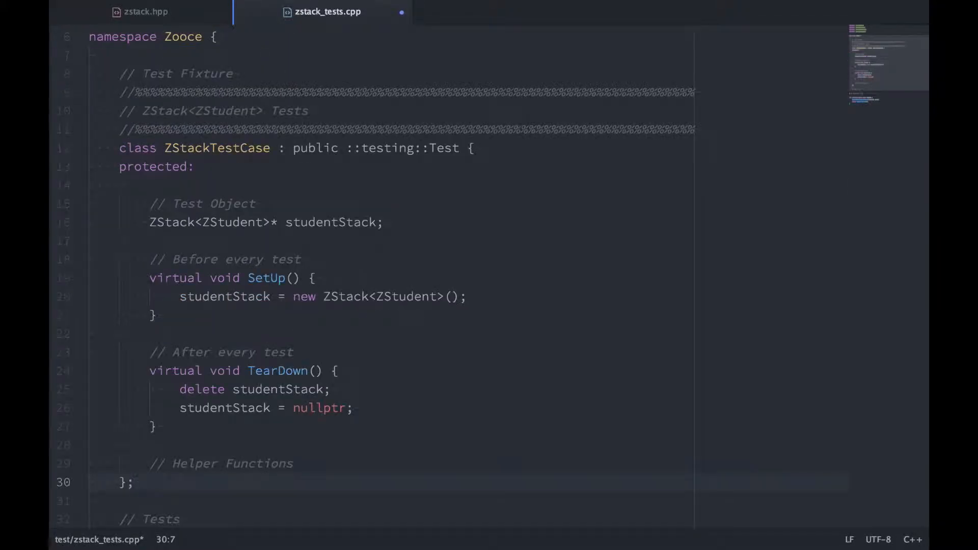
pyautogui.scroll(-3)
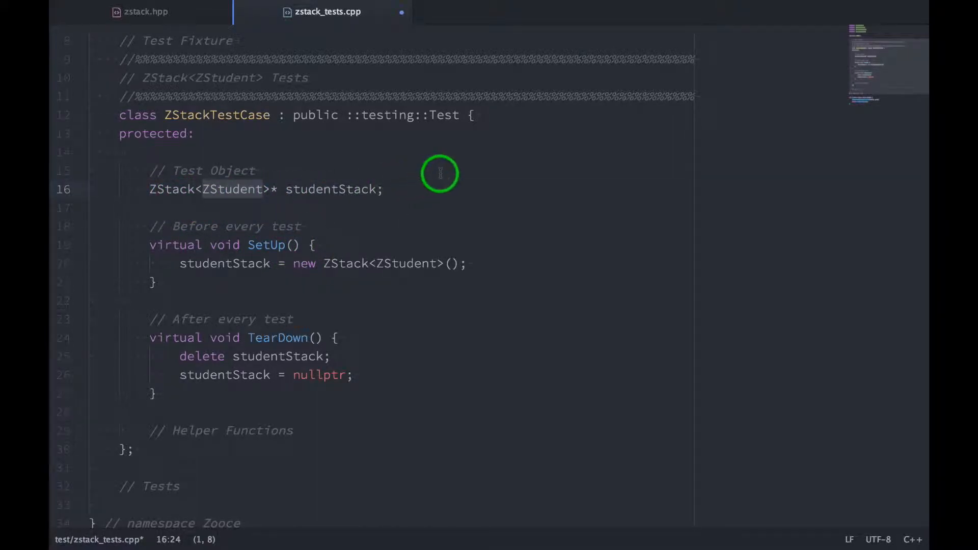
pyautogui.scroll(-3)
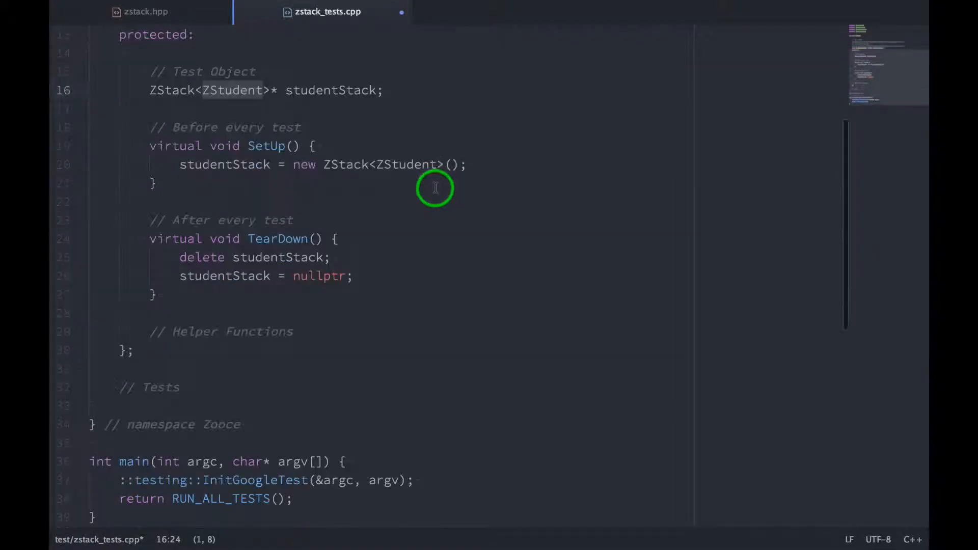
pyautogui.scroll(-3)
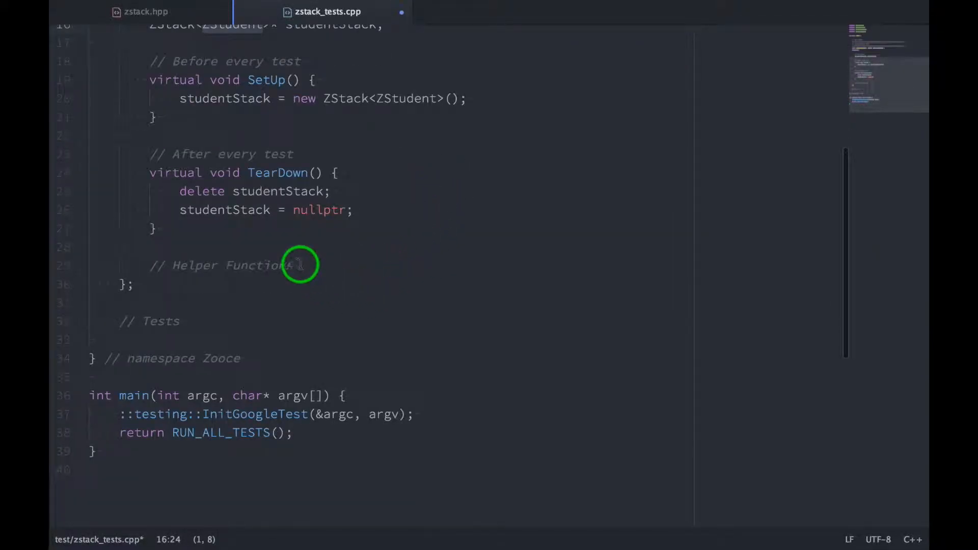
# - Add TestEmptyStack with EXPECT_TRUE(isEmpty) and EXPECT_THROW for top and pop as ZException
pyautogui.click(341, 251)
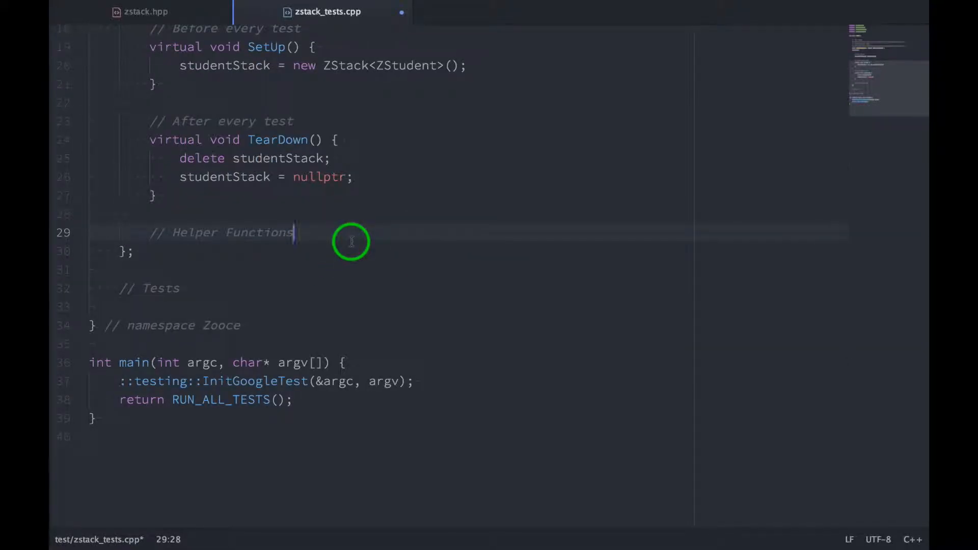
pyautogui.write('teste')
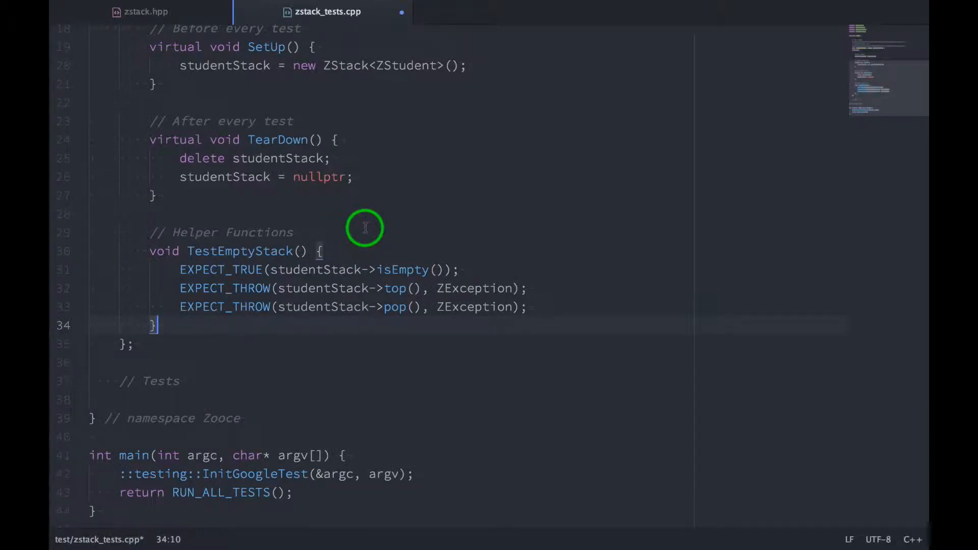
pyautogui.scroll(-3)
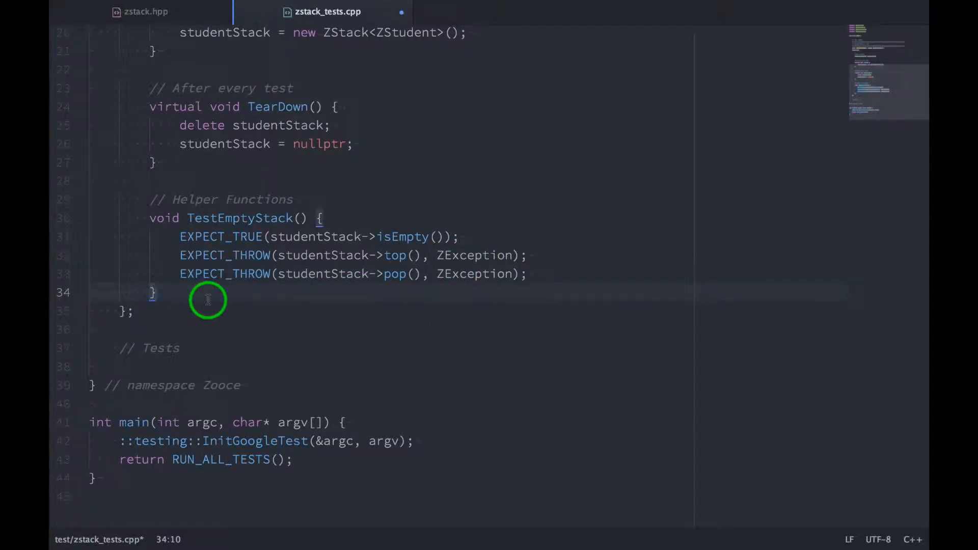
# - Add TestTopStudent and TestPopStudent helpers comparing a given student with top and pop results
pyautogui.write('testtop')
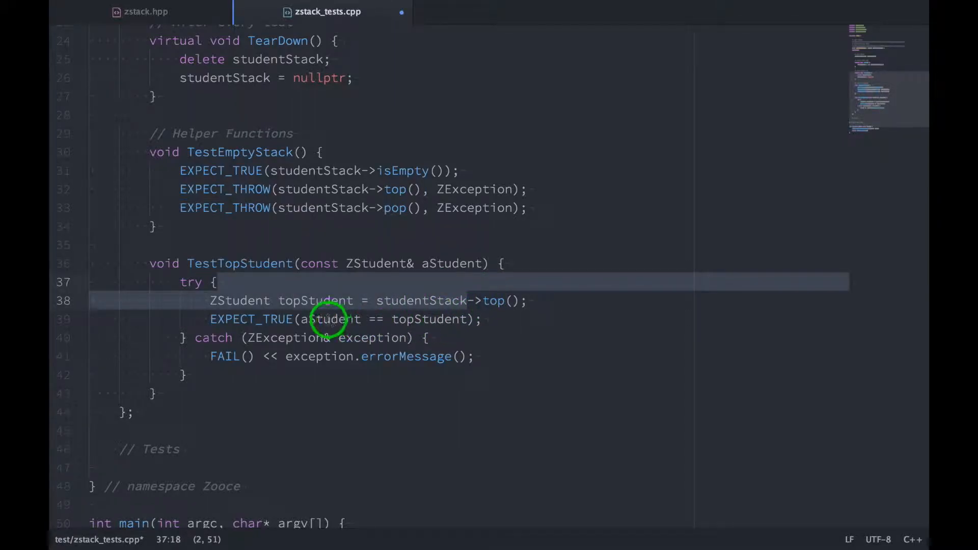
pyautogui.click(452, 263)
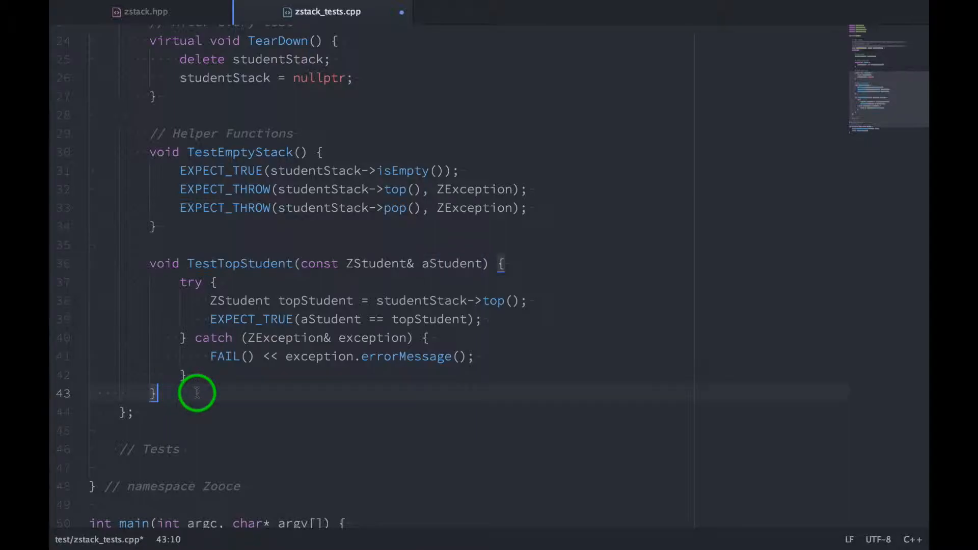
pyautogui.write('testpop')
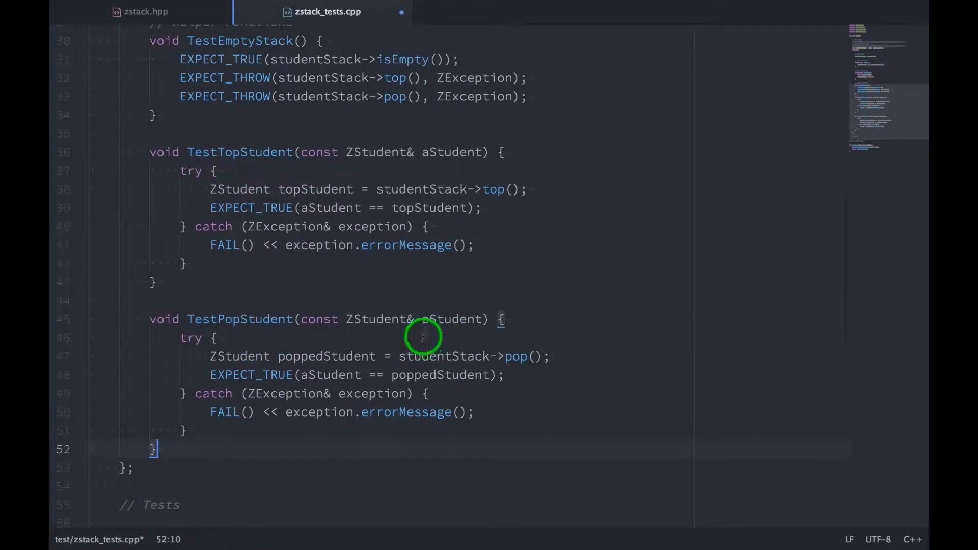
pyautogui.click(445, 189)
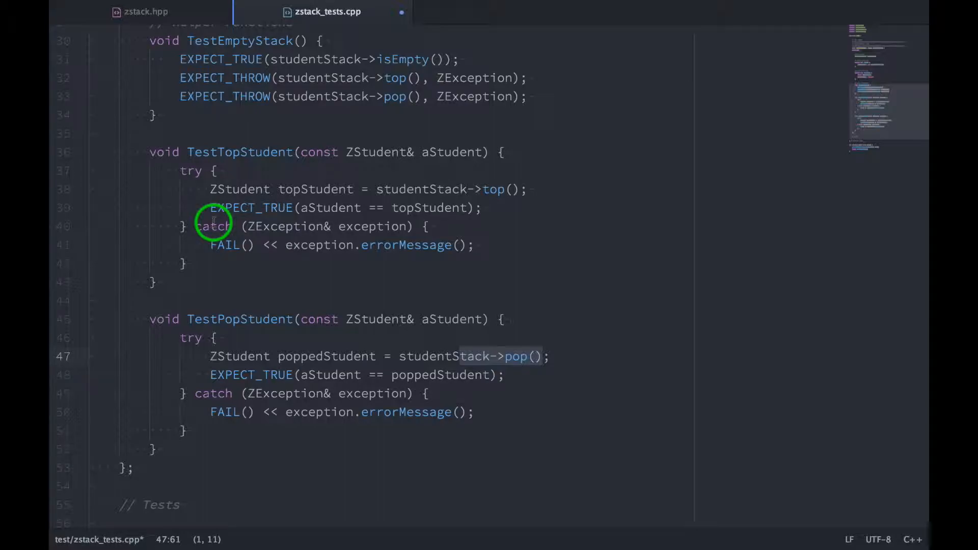
pyautogui.moveTo(449, 199)
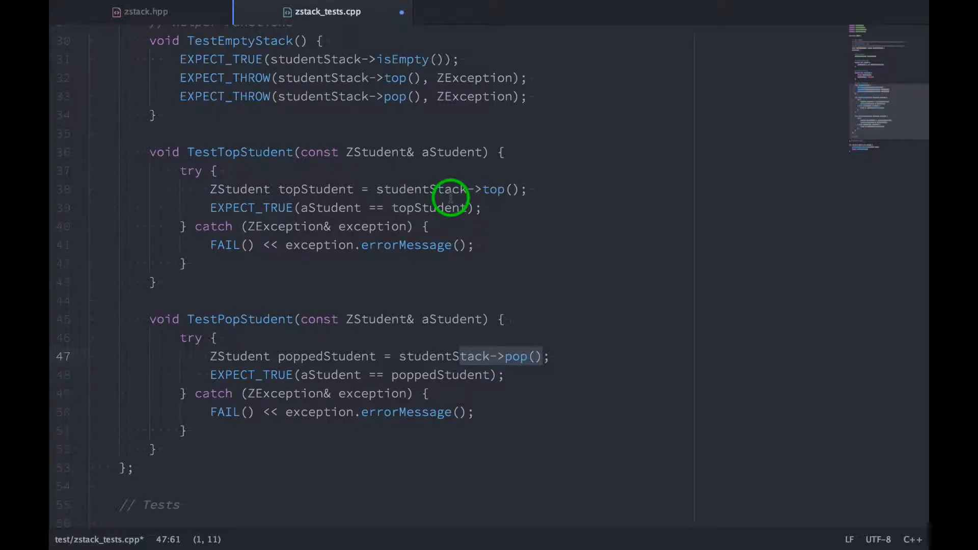
pyautogui.moveTo(490, 210)
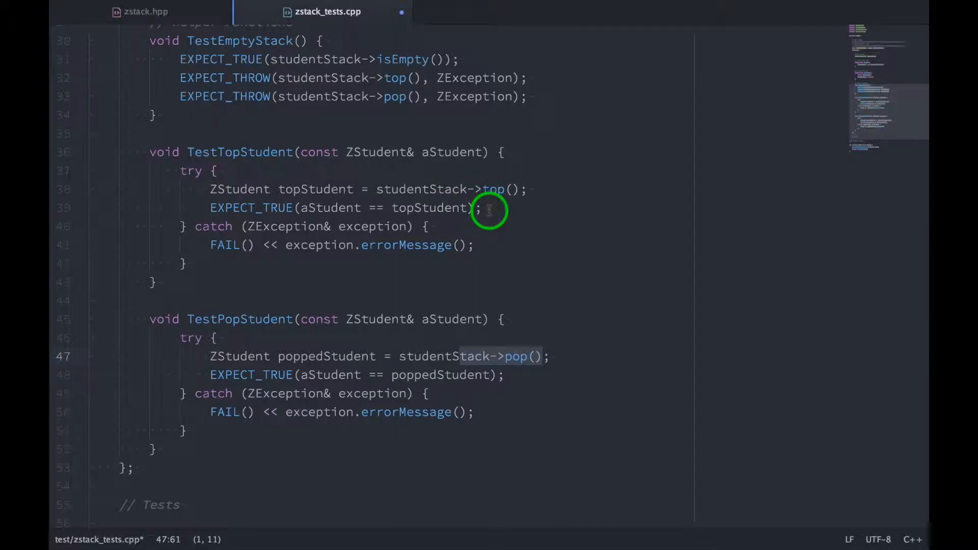
pyautogui.moveTo(454, 326)
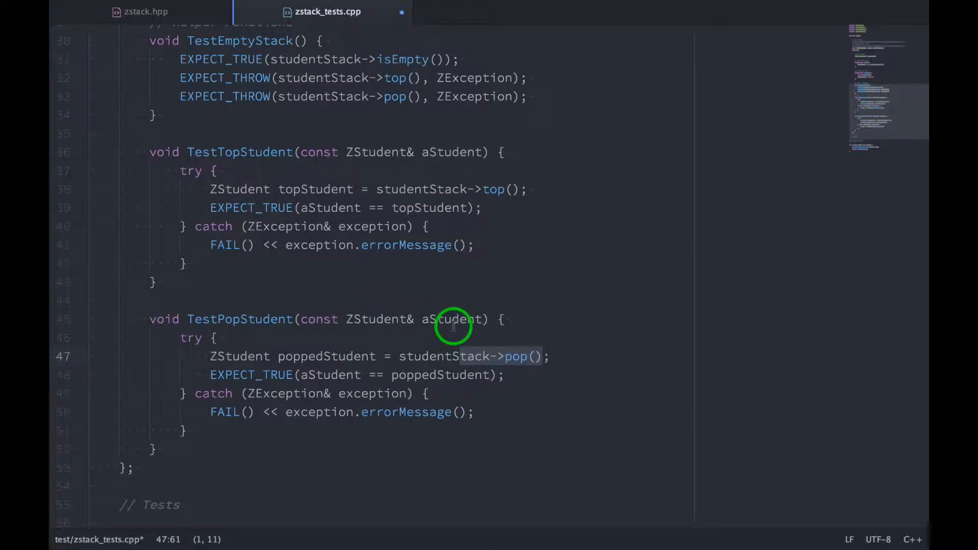
pyautogui.moveTo(649, 319)
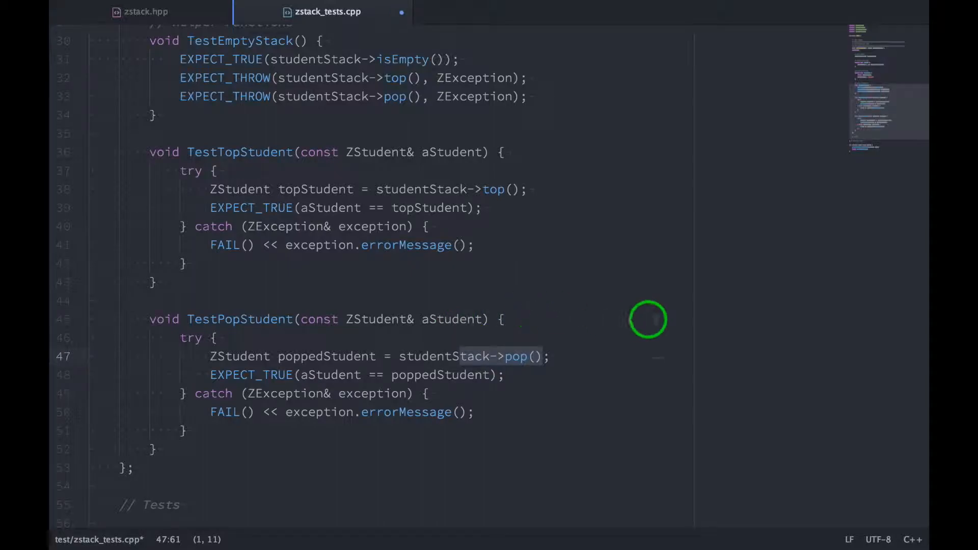
# - Write TEST_F(ZStackTestCase, InitStudentStack) calling TestEmptyStack, erase, TestEmptyStack
pyautogui.scroll(-3)
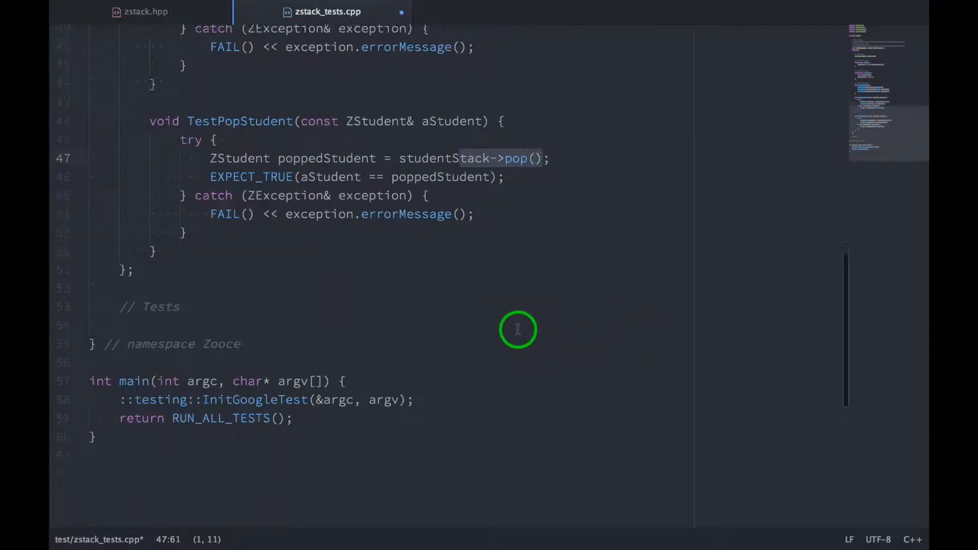
pyautogui.scroll(3)
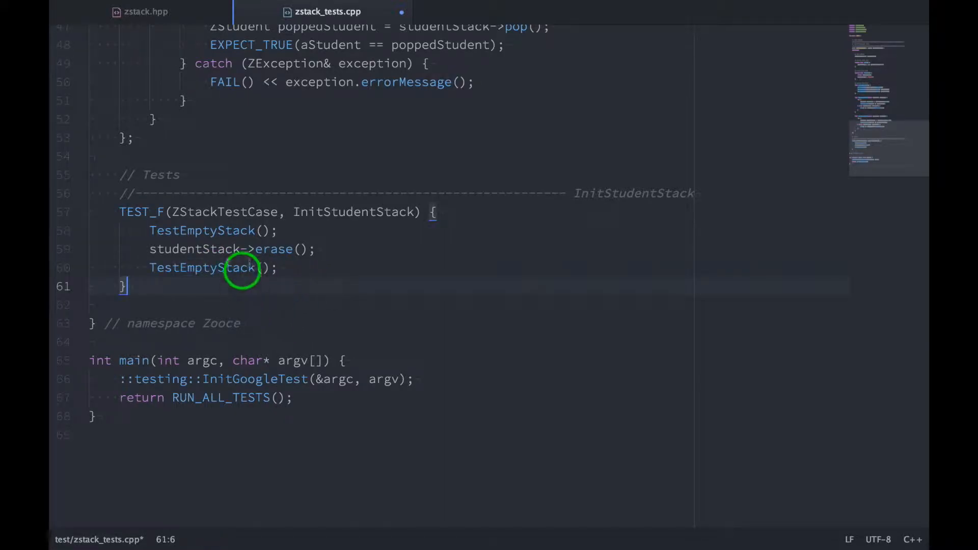
pyautogui.moveTo(298, 262)
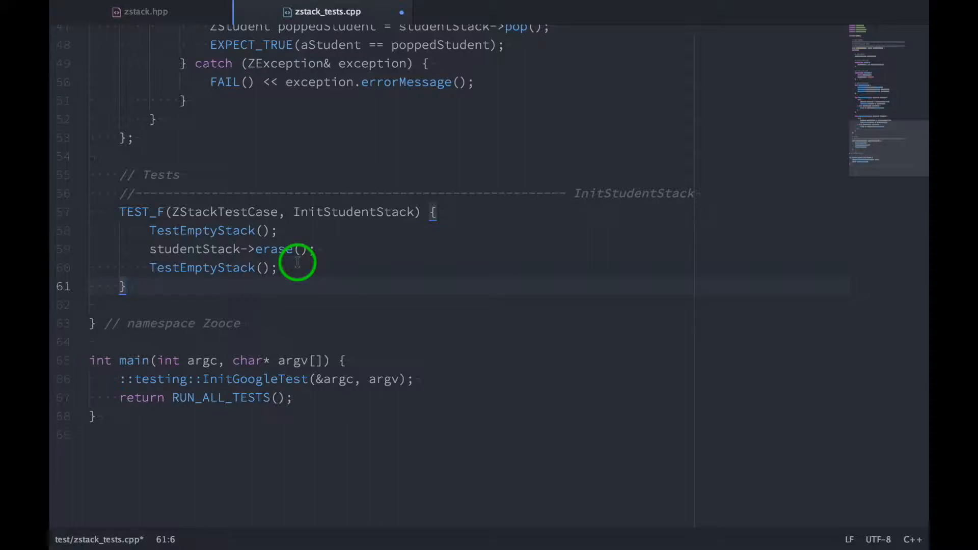
# - Write TEST_F PushStudent pushing three ZStudents with EXPECT_EQ on size and TestTopStudent after each
pyautogui.scroll(-3)
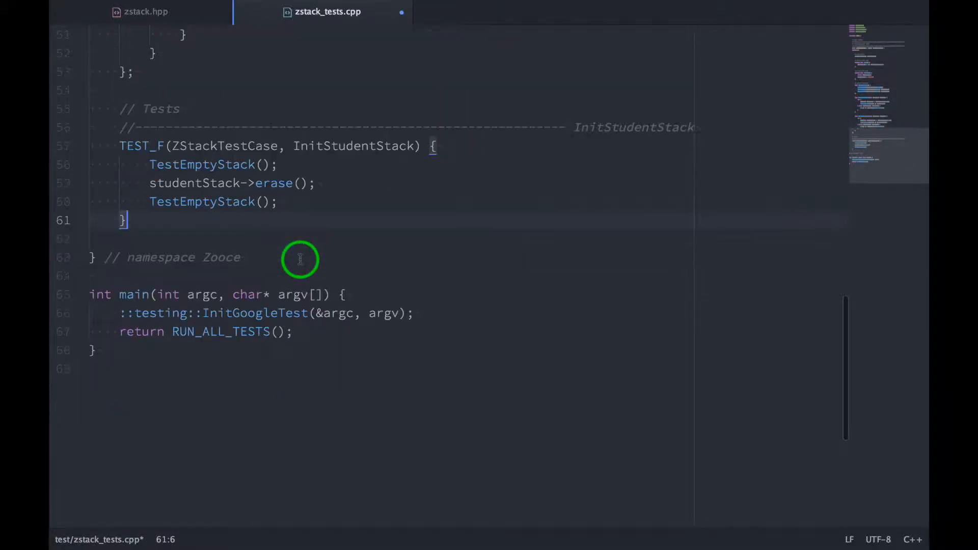
pyautogui.press('enter')
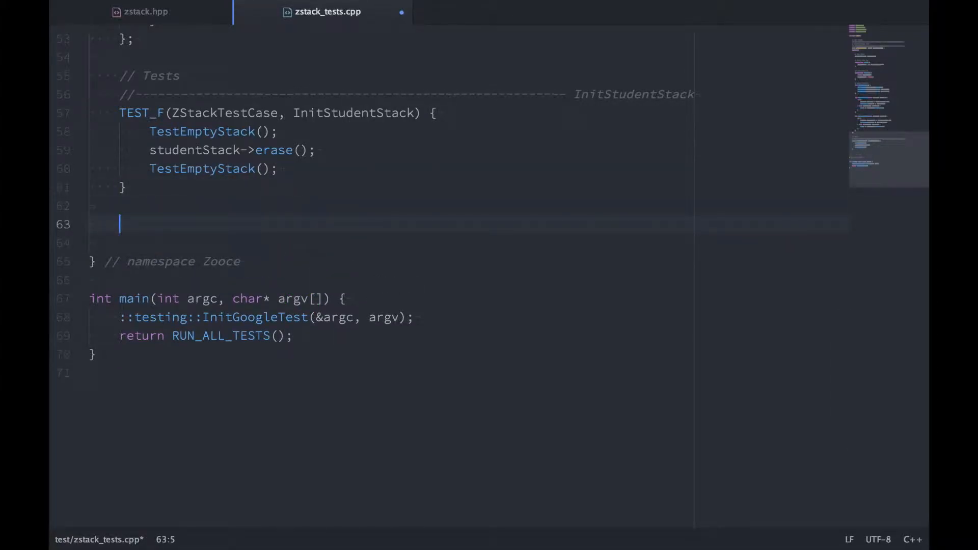
pyautogui.press('Home')
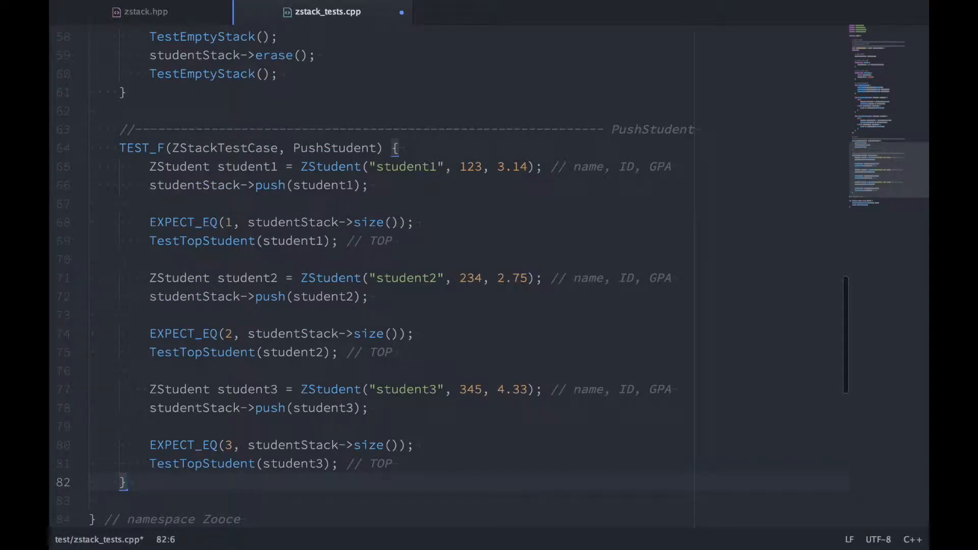
pyautogui.scroll(-3)
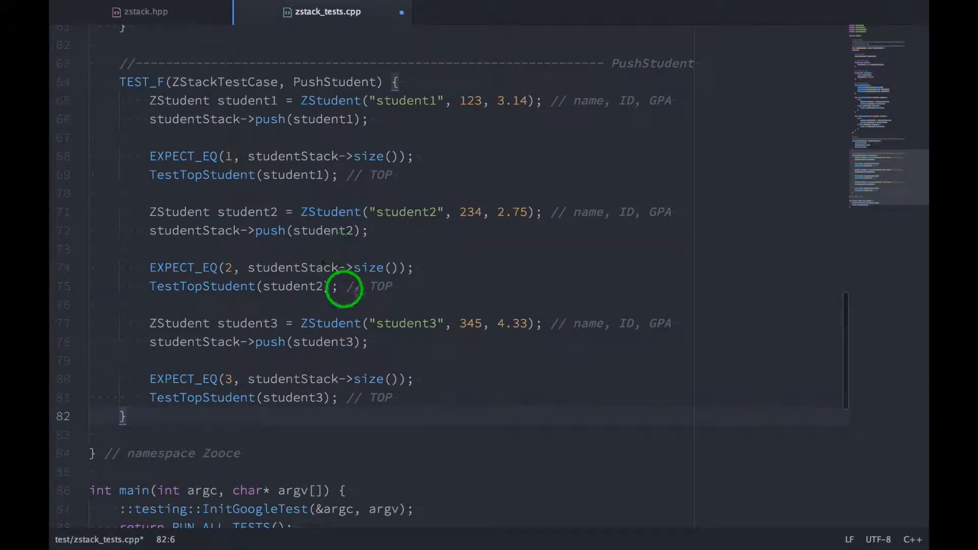
pyautogui.click(193, 101)
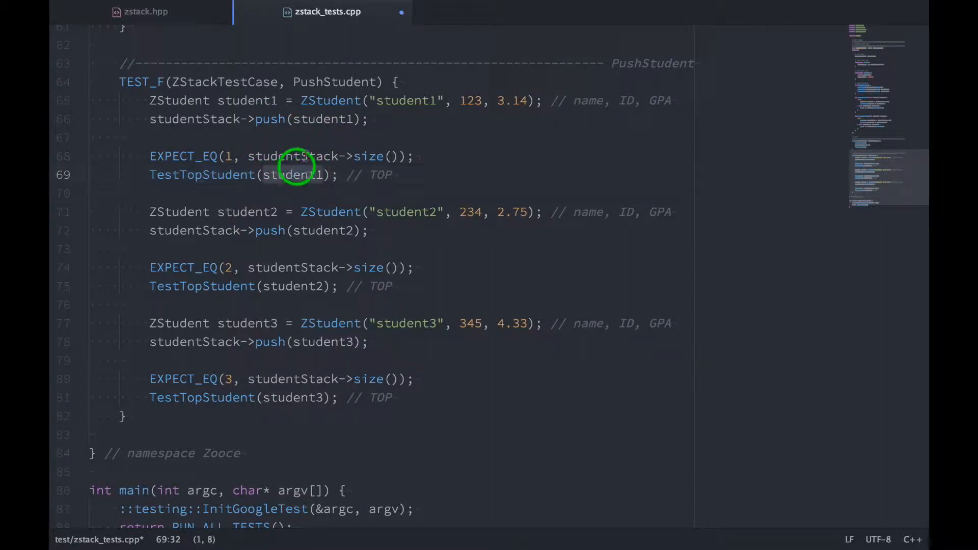
pyautogui.scroll(3)
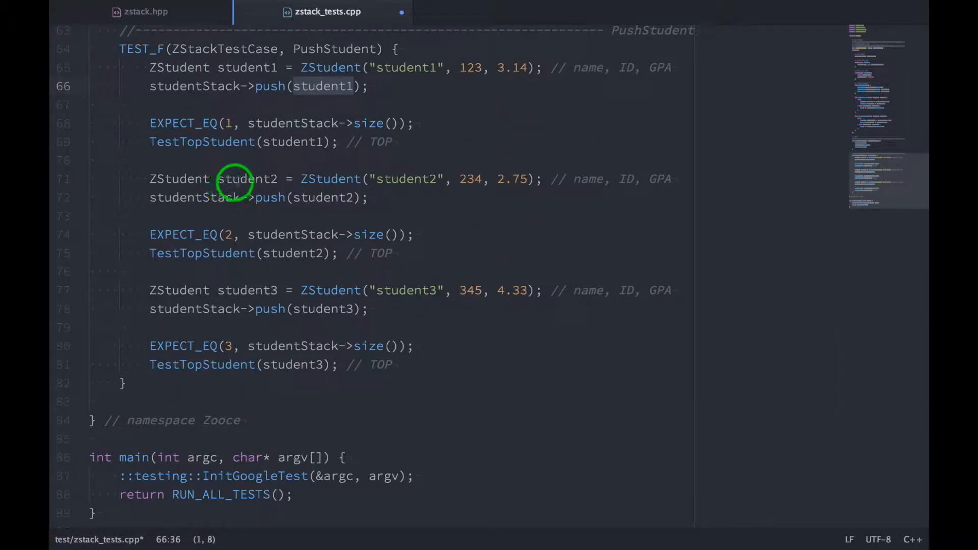
pyautogui.click(350, 197)
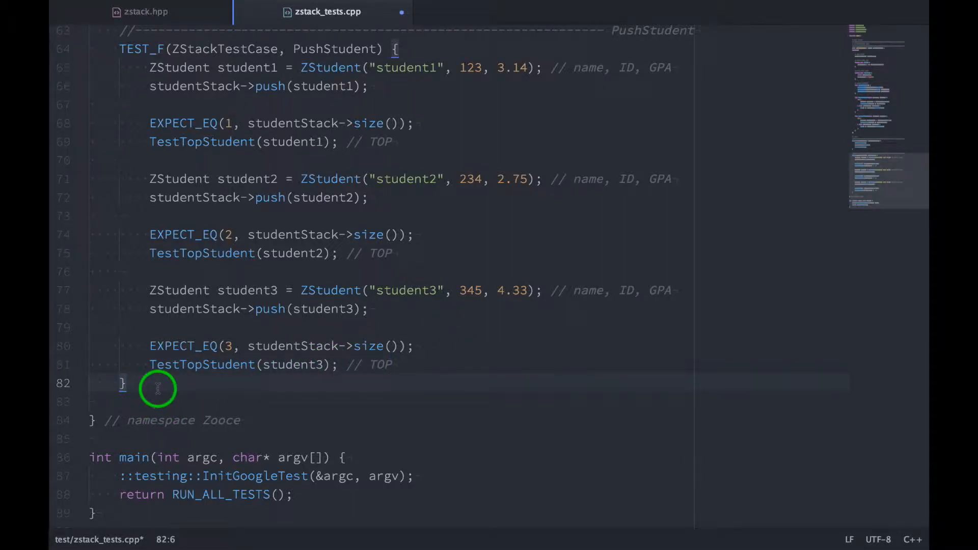
# - Write TEST_F PopStudent and EraseStudentStack with TestPopStudent, size checks and TestEmptyStack
pyautogui.write('popsu')
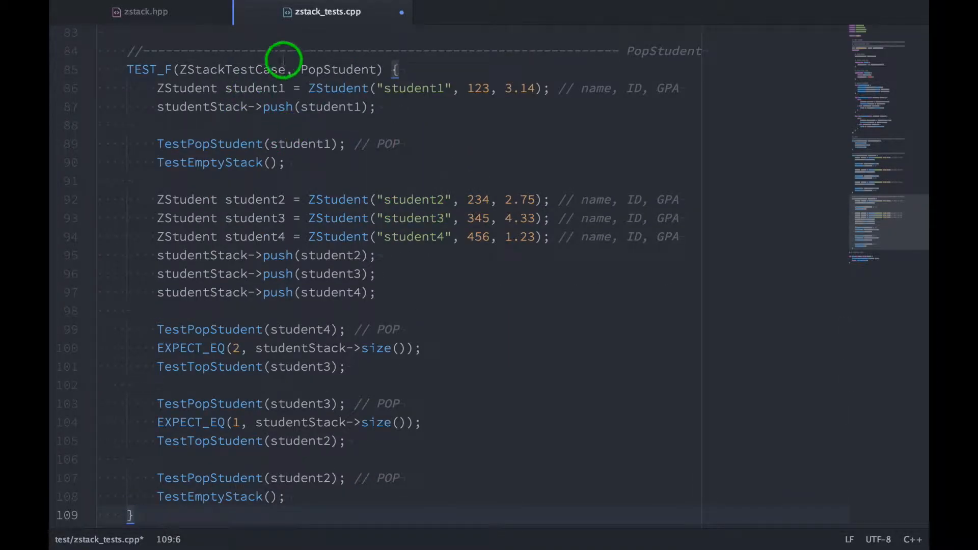
pyautogui.moveTo(201, 91)
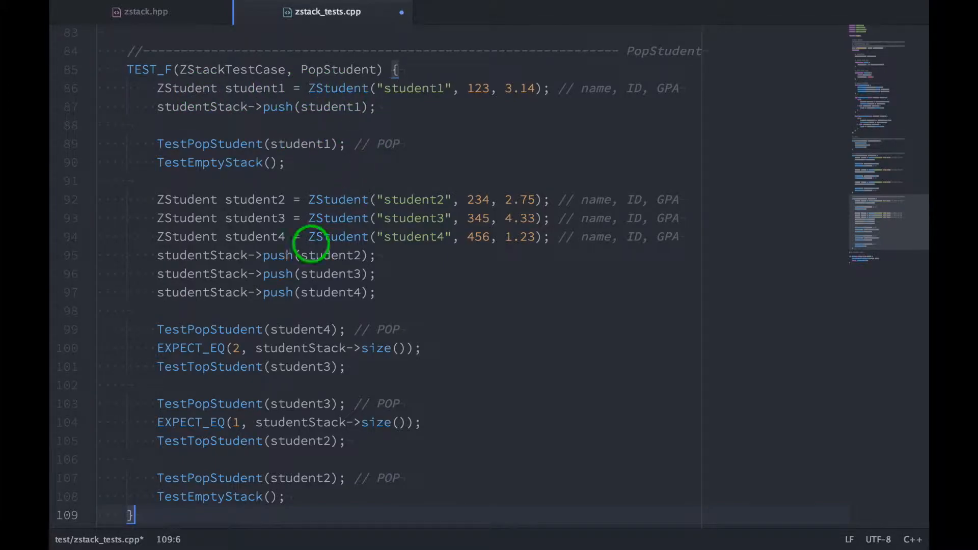
pyautogui.moveTo(341, 320)
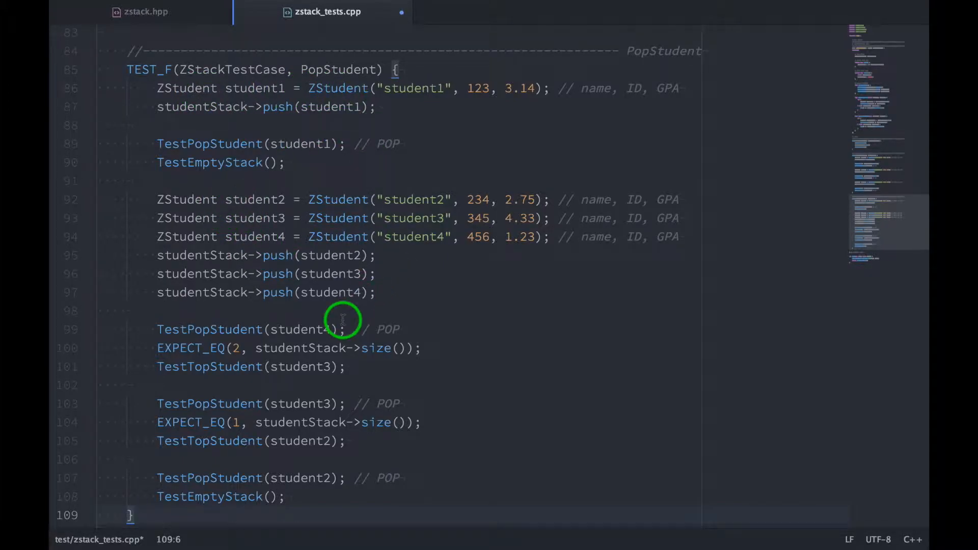
pyautogui.moveTo(323, 99)
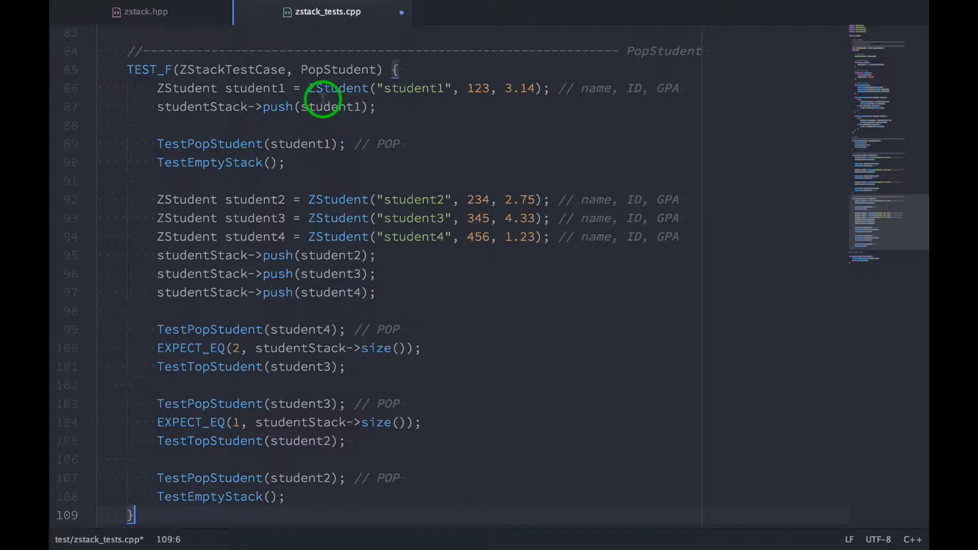
pyautogui.moveTo(353, 111)
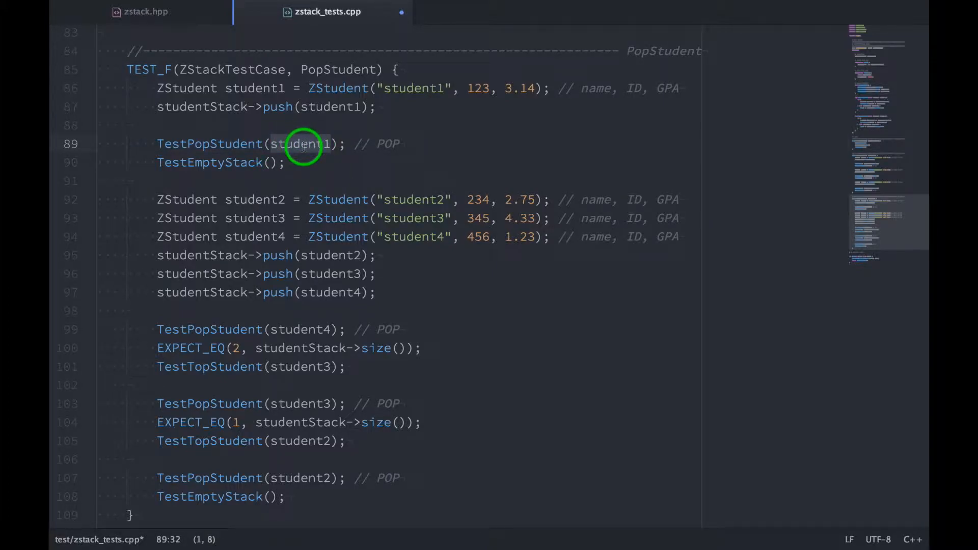
pyautogui.click(268, 88)
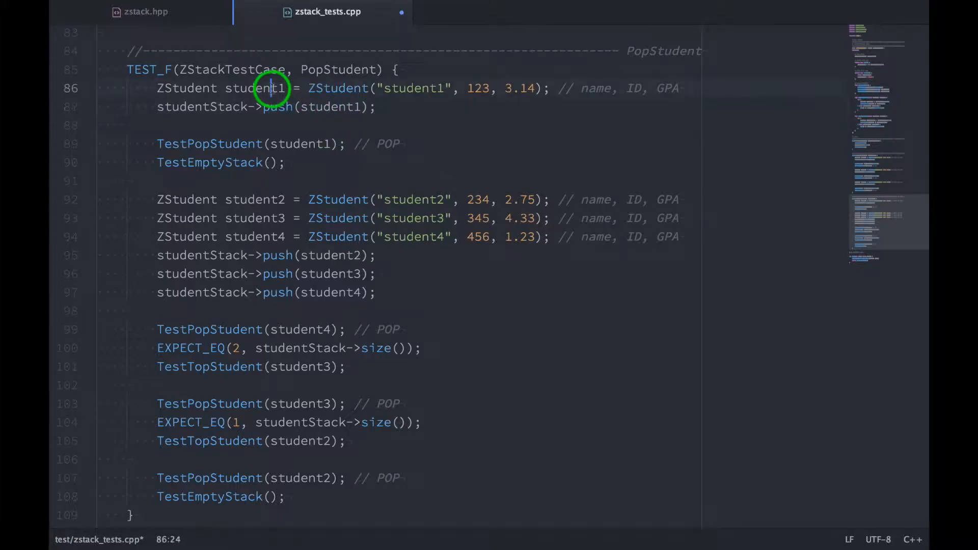
pyautogui.click(297, 162)
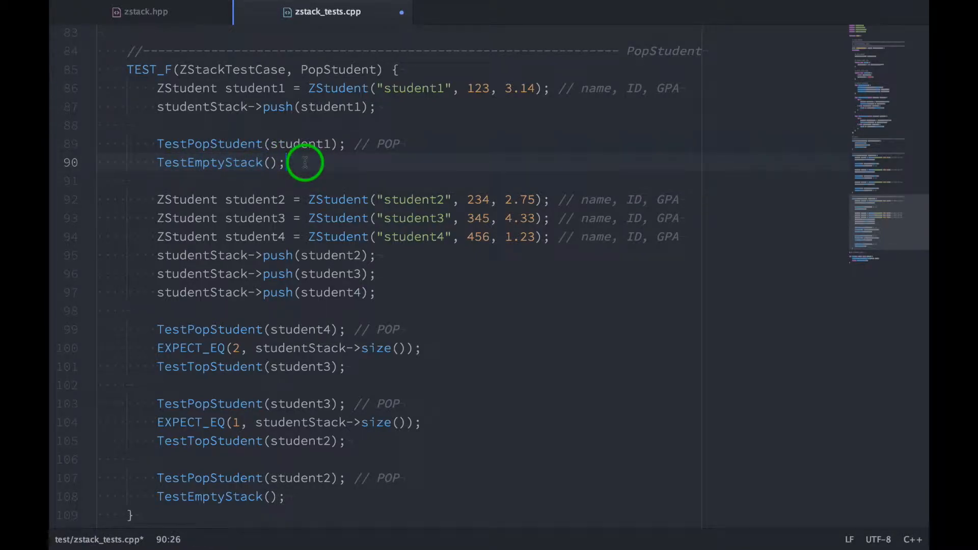
pyautogui.scroll(-3)
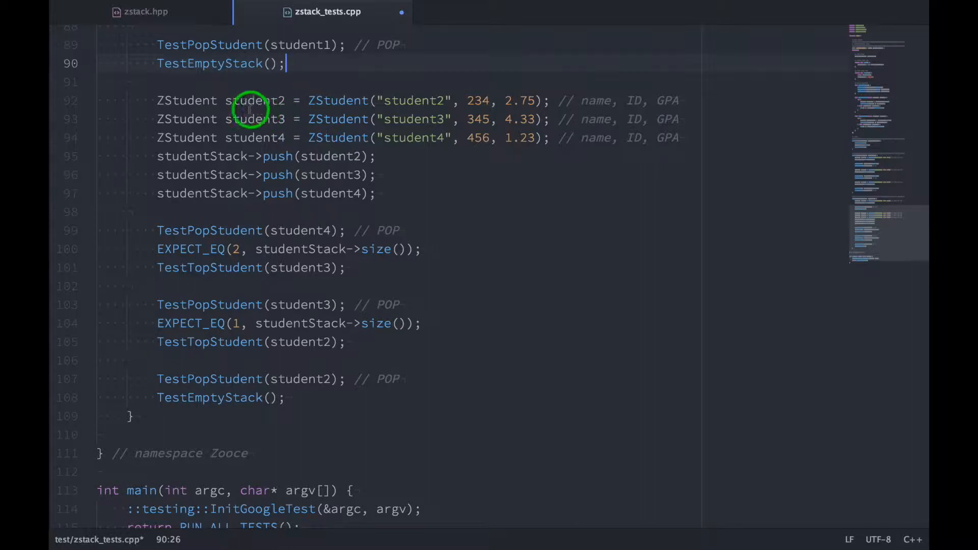
pyautogui.moveTo(351, 193)
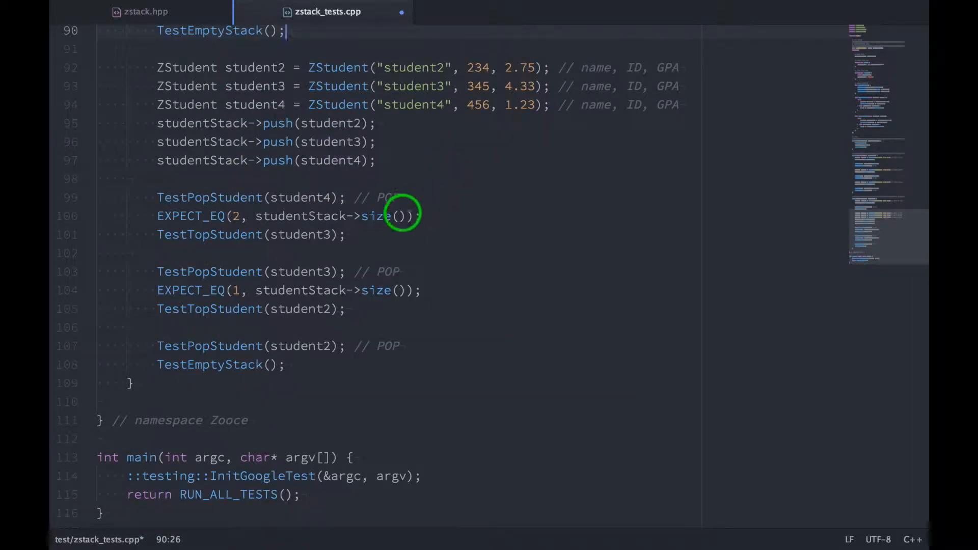
pyautogui.moveTo(300, 340)
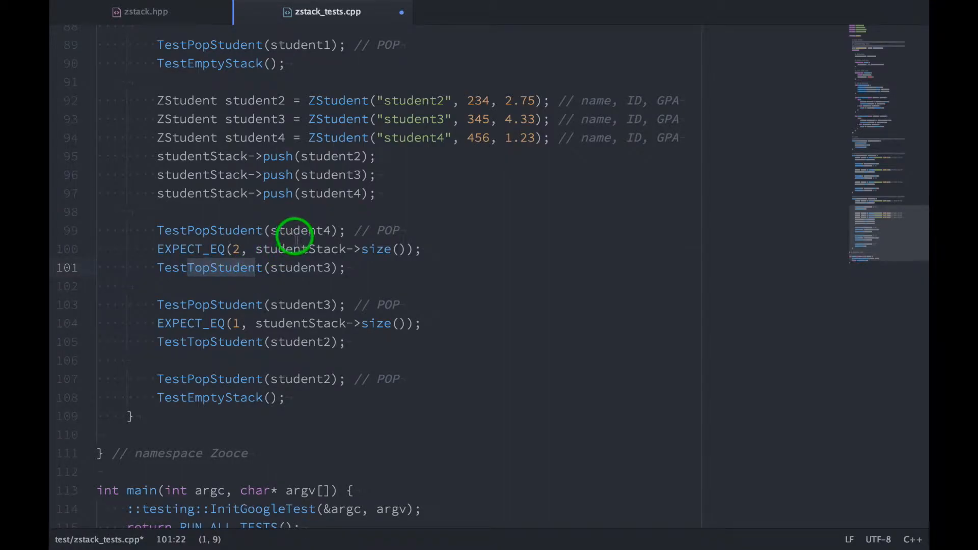
pyautogui.click(350, 175)
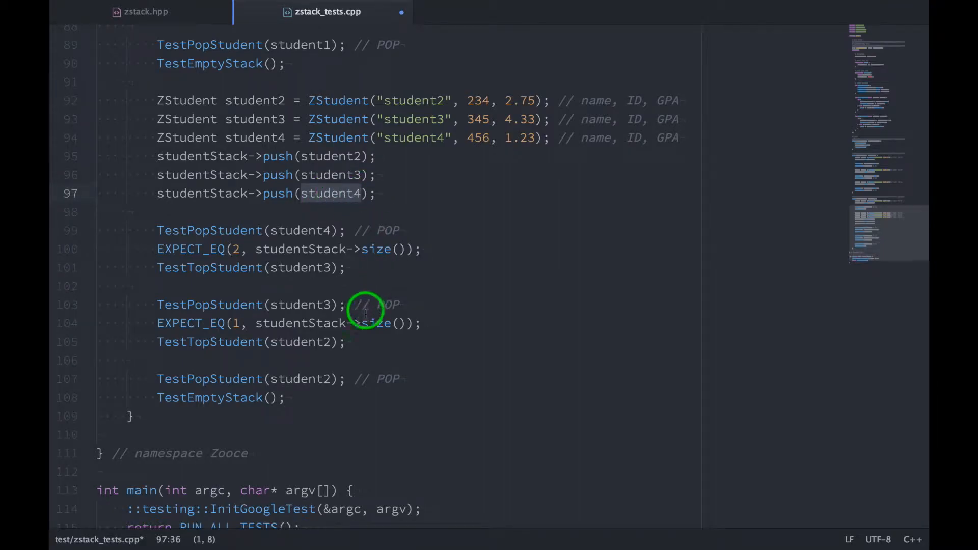
pyautogui.scroll(-3)
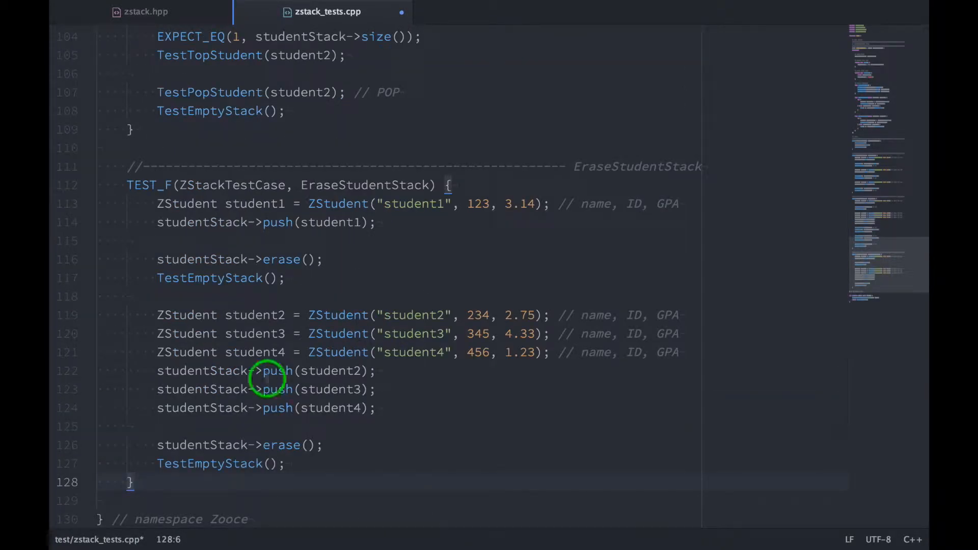
pyautogui.scroll(-3)
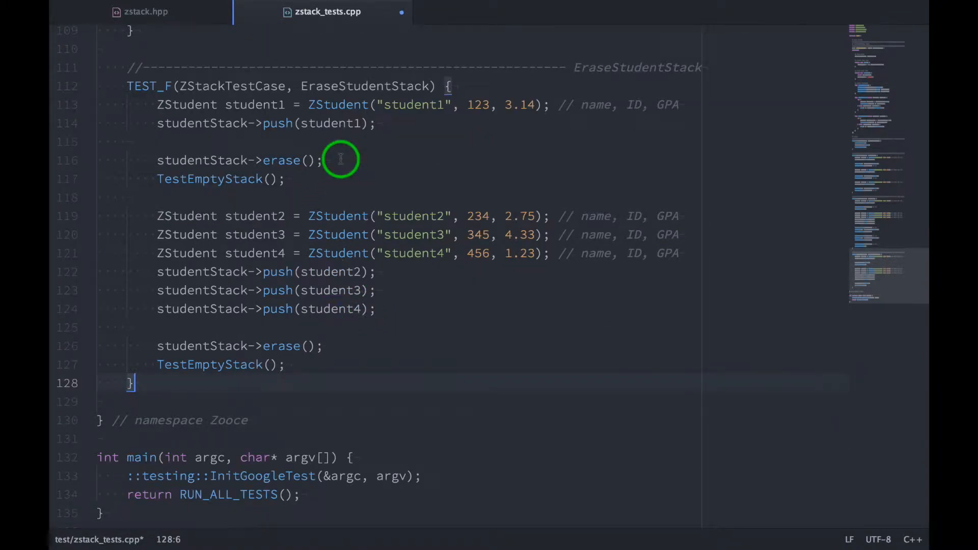
pyautogui.moveTo(241, 184)
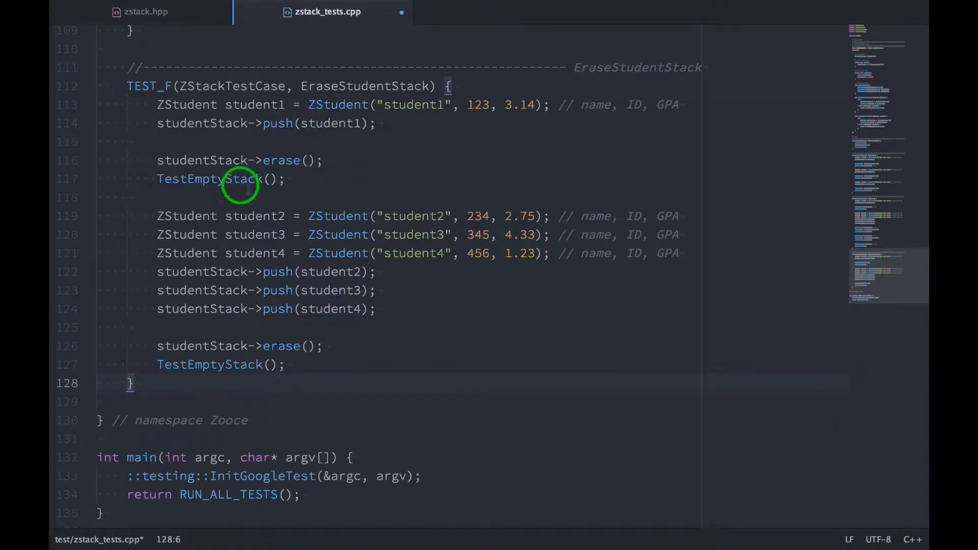
pyautogui.moveTo(294, 253)
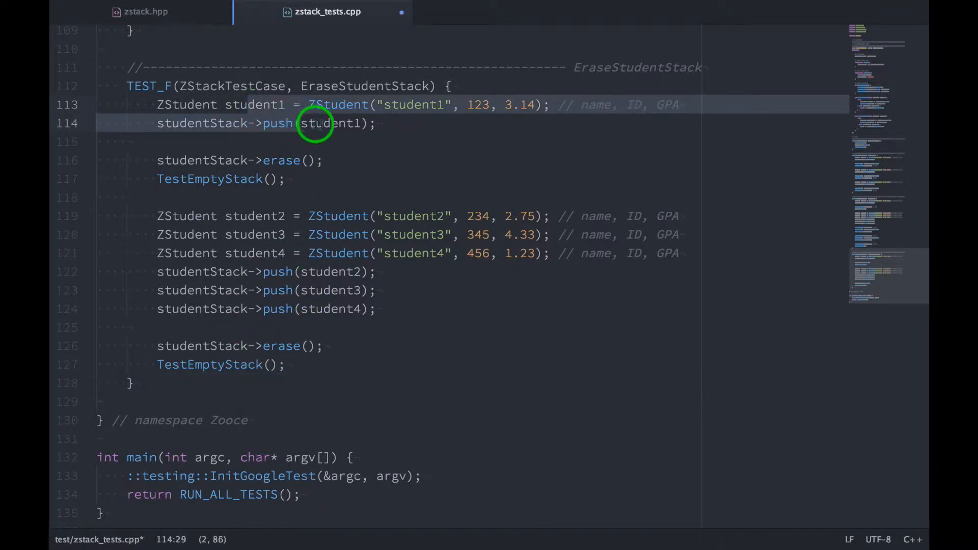
pyautogui.click(305, 160)
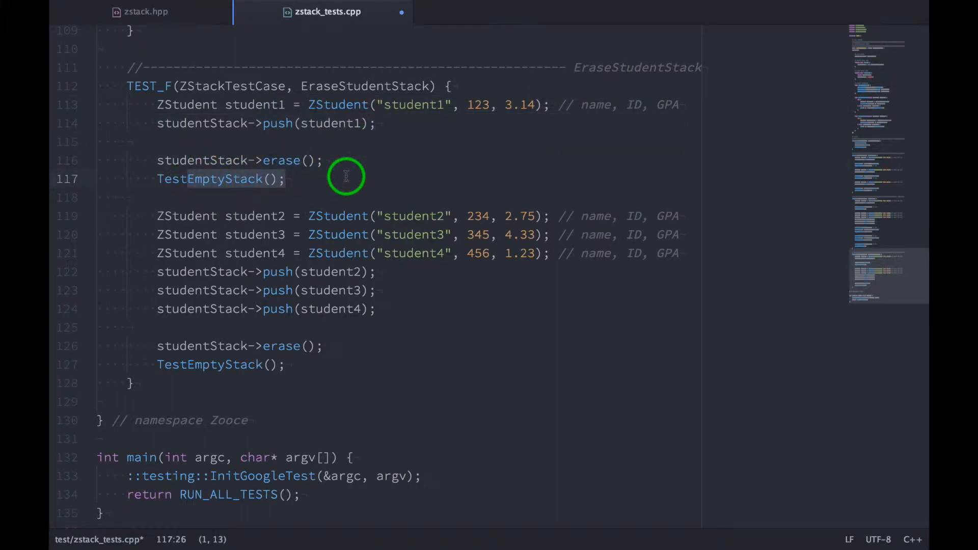
pyautogui.scroll(3)
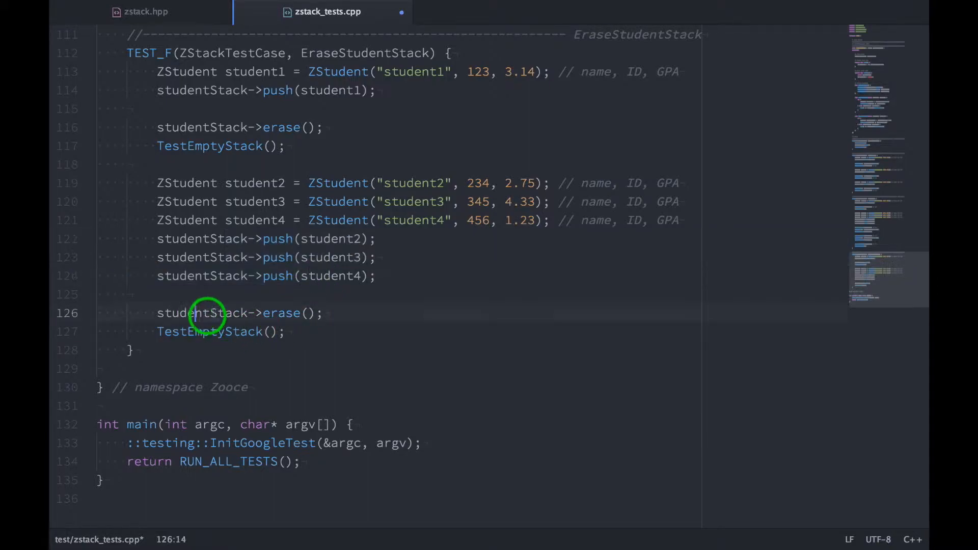
pyautogui.click(187, 331)
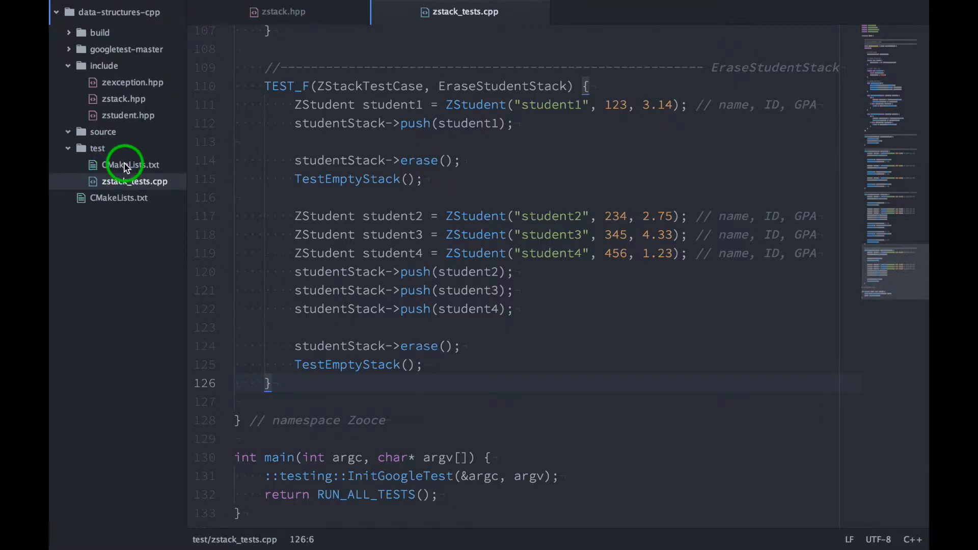
# - Open test/CMakeLists.txt and scroll to the zstack_tests add_executable target
pyautogui.click(132, 165)
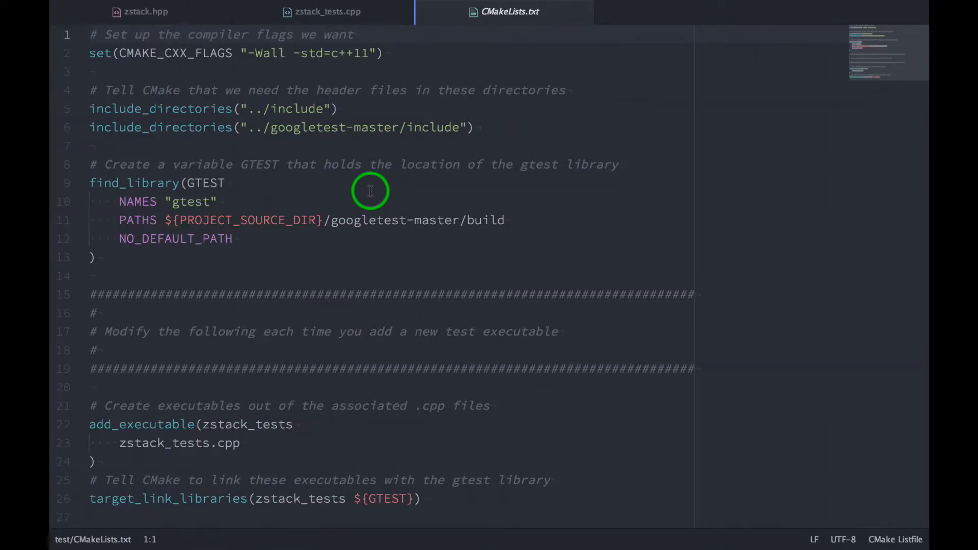
pyautogui.scroll(-3)
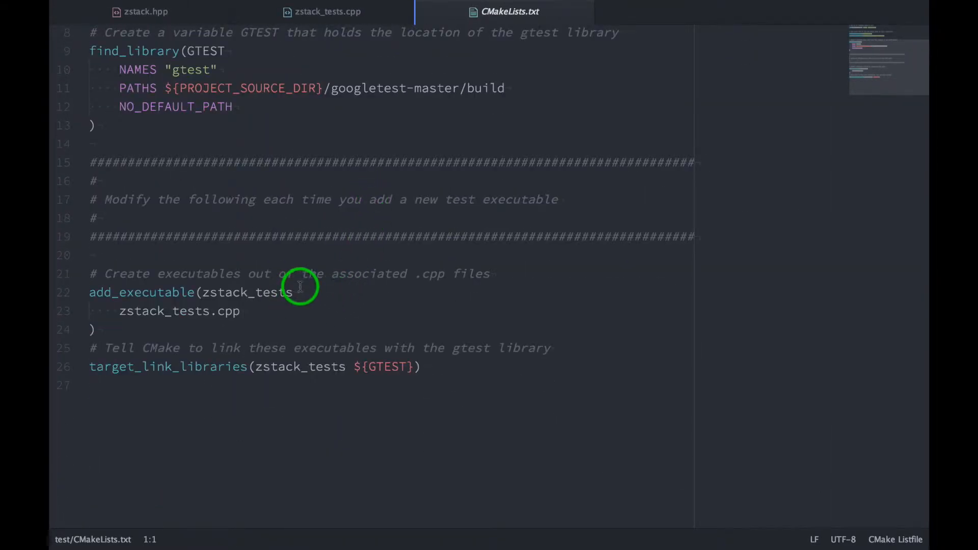
pyautogui.moveTo(176, 326)
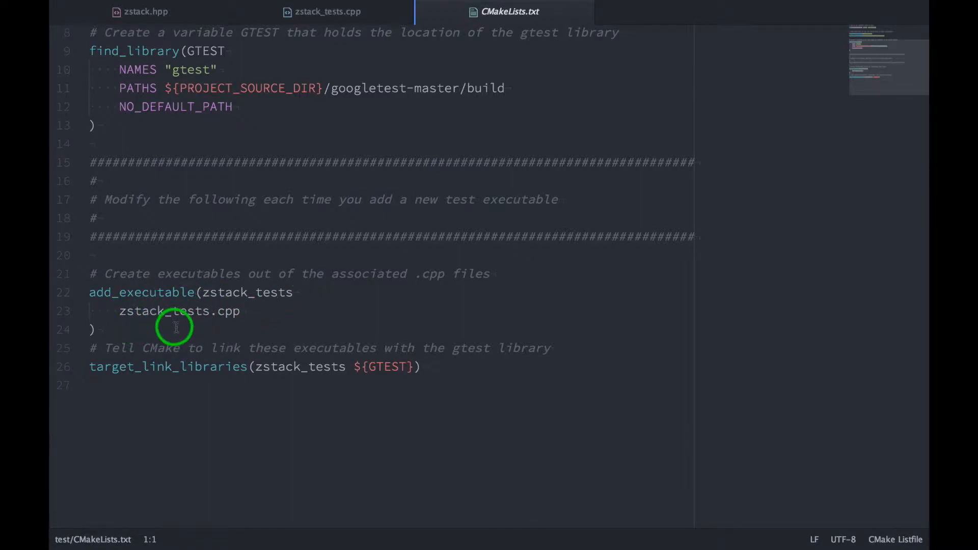
pyautogui.moveTo(255, 297)
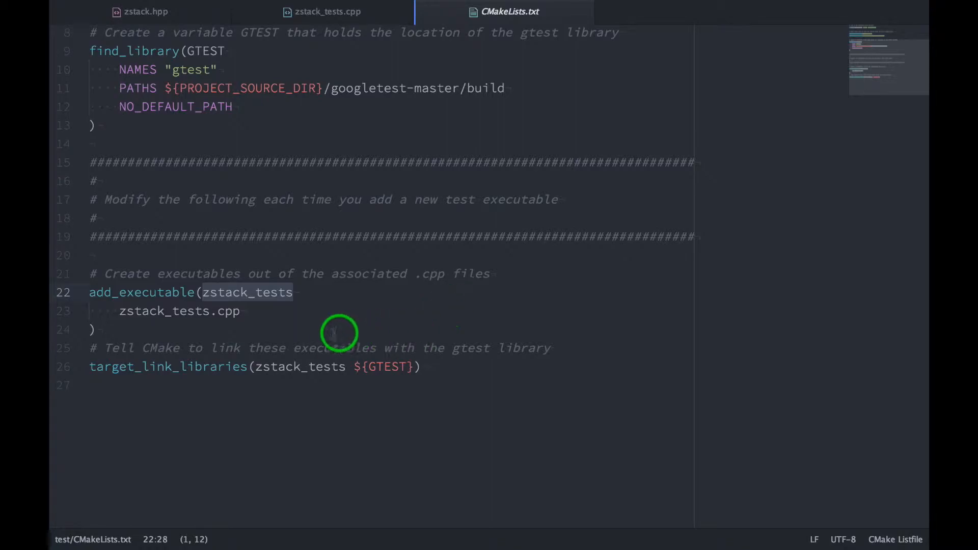
pyautogui.moveTo(124, 312)
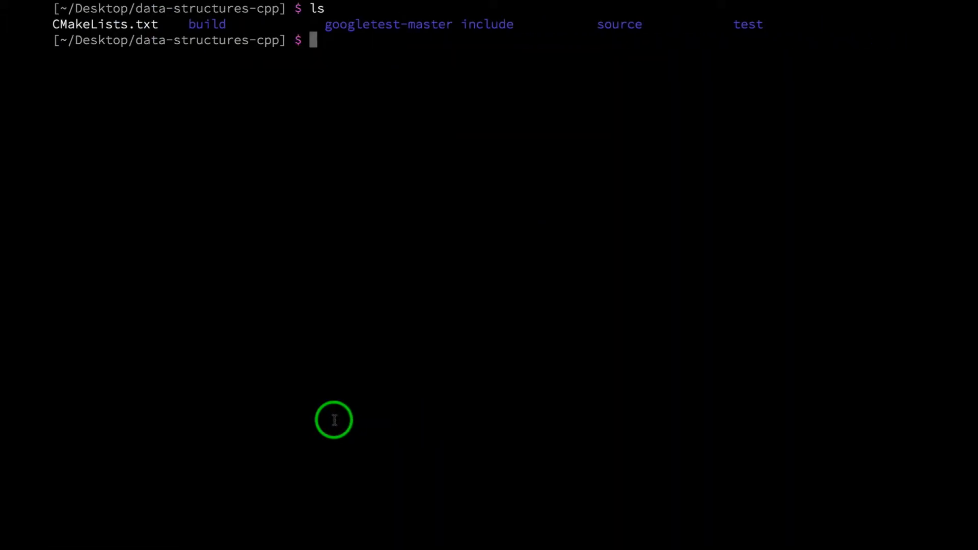
# - Enter the build directory and configure the project with cmake .
pyautogui.write('cd')
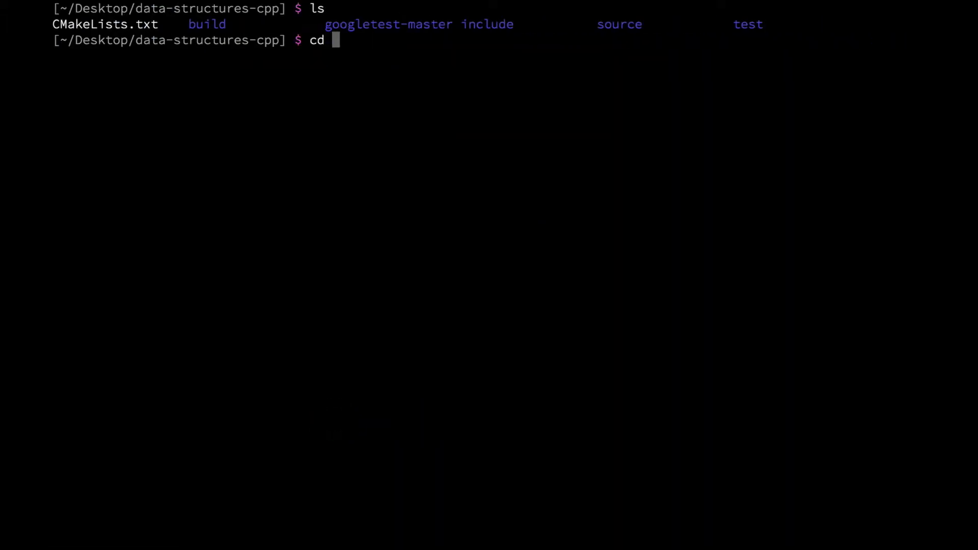
pyautogui.press('Return')
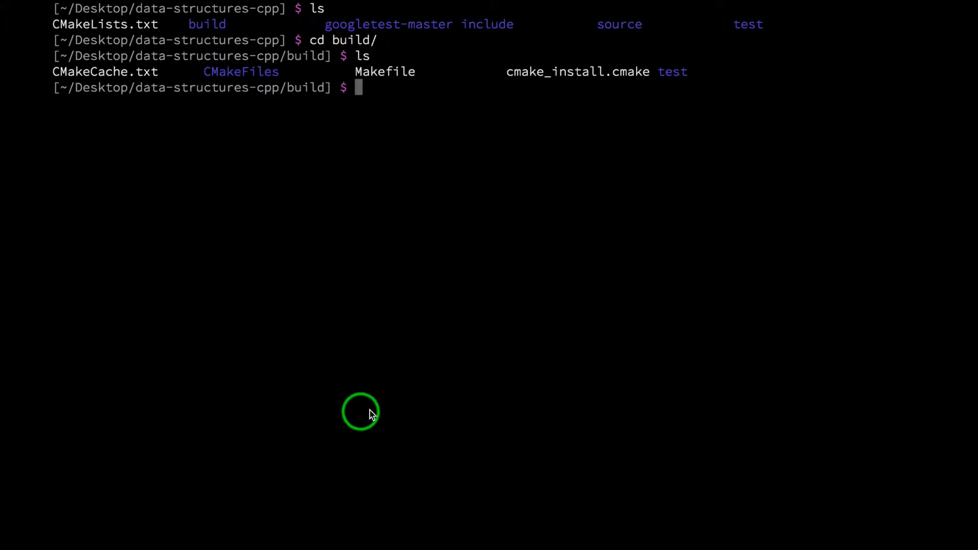
pyautogui.moveTo(501, 295)
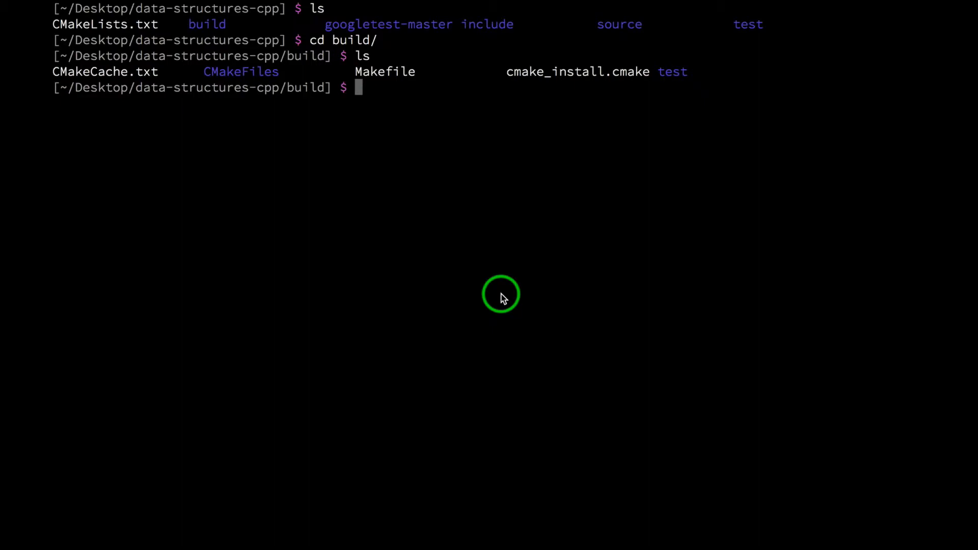
pyautogui.write('cmake .')
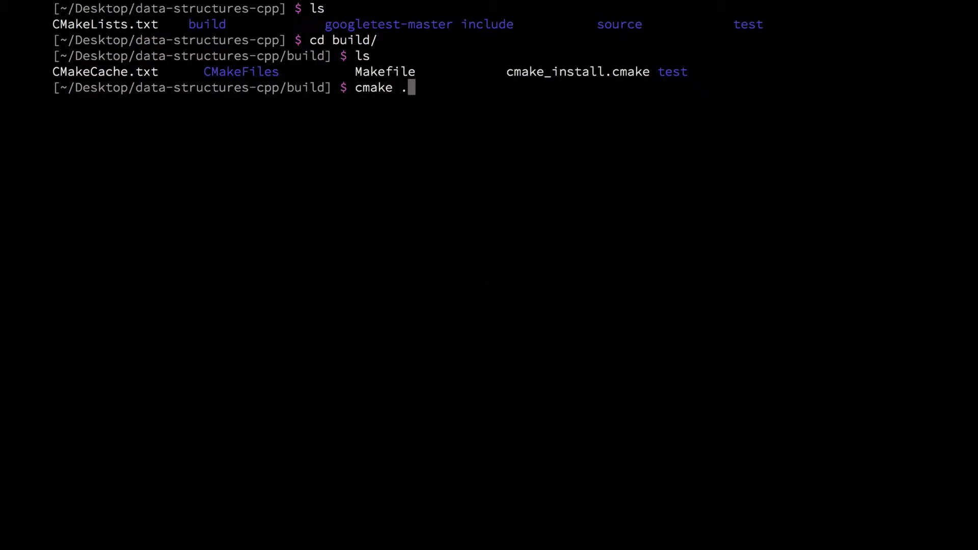
pyautogui.write('.')
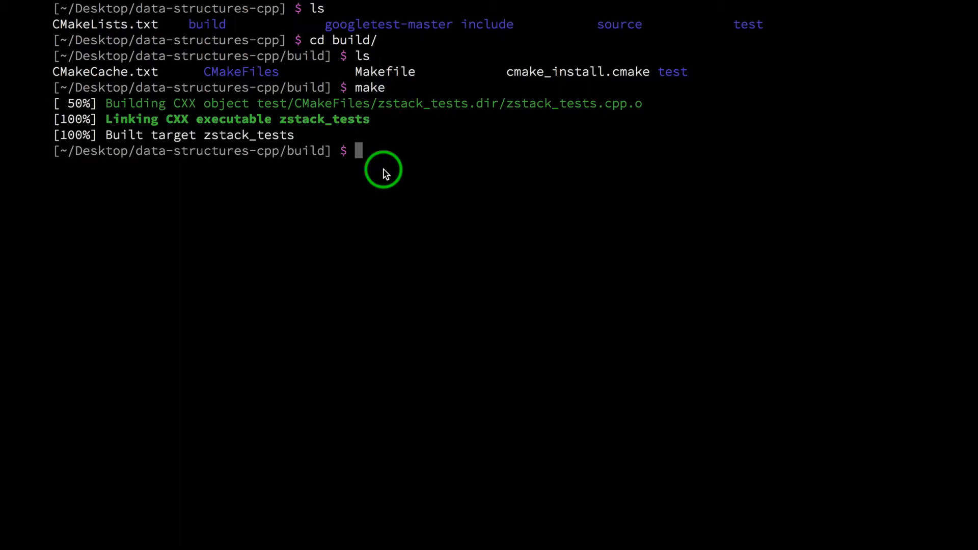
# - Run ./test/zstack_tests, showing all four ZStackTestCase tests failing
pyautogui.write('./')
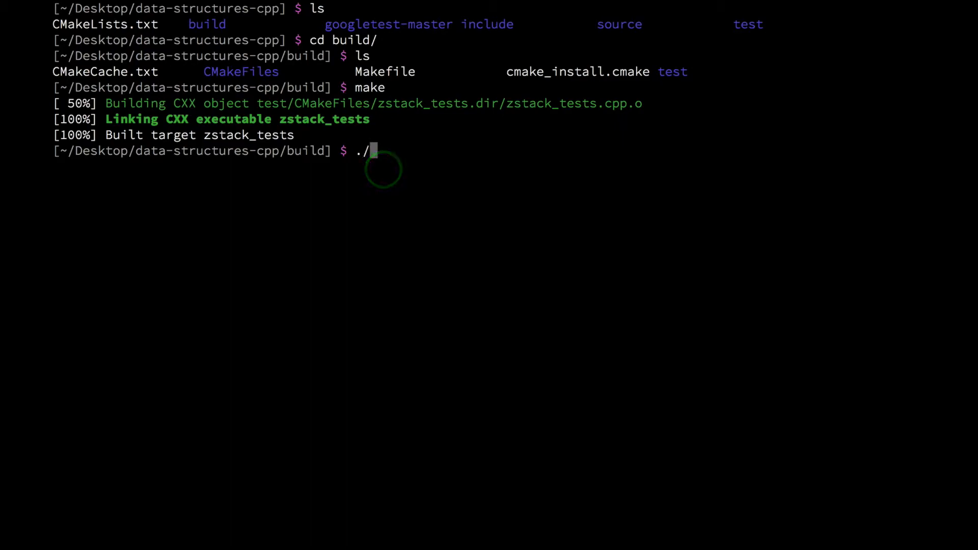
pyautogui.write('test/')
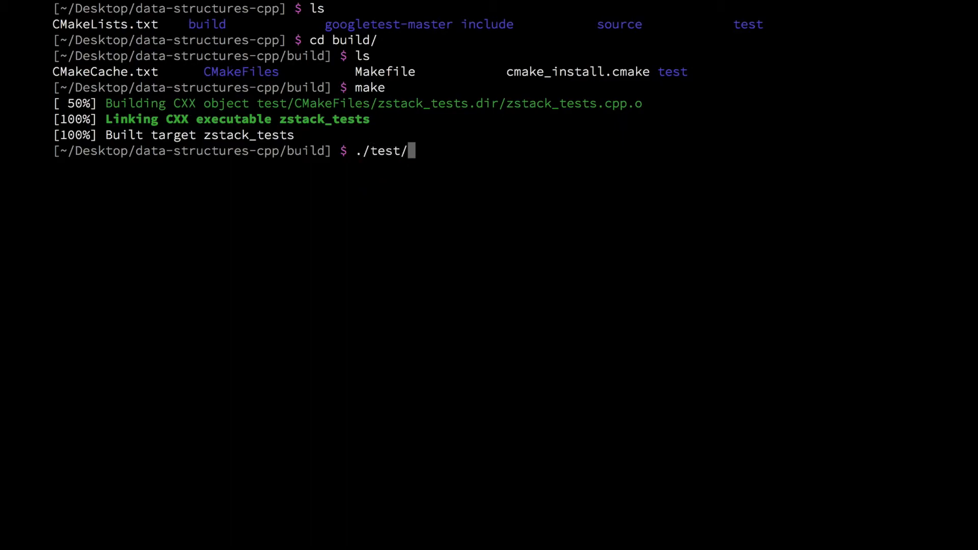
pyautogui.write('zstack_tests')
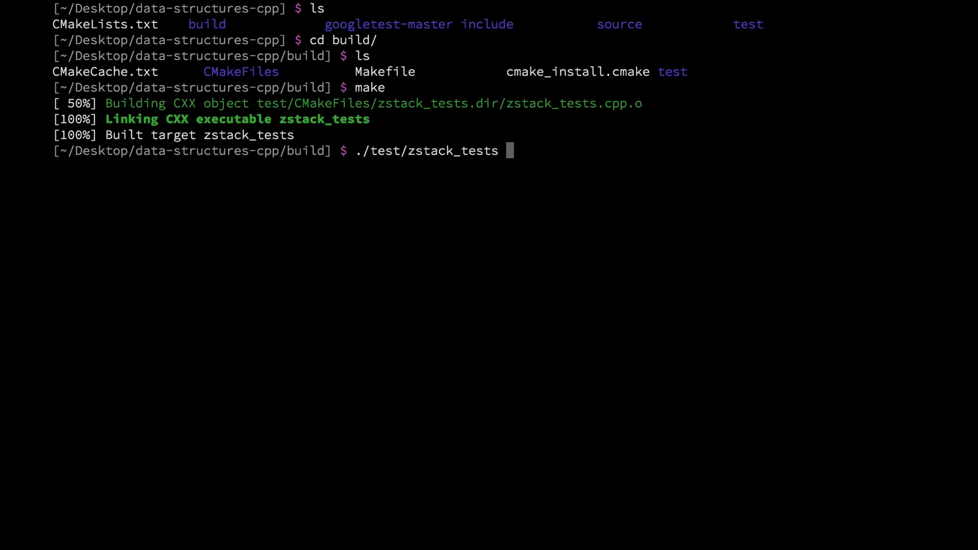
pyautogui.press('Return')
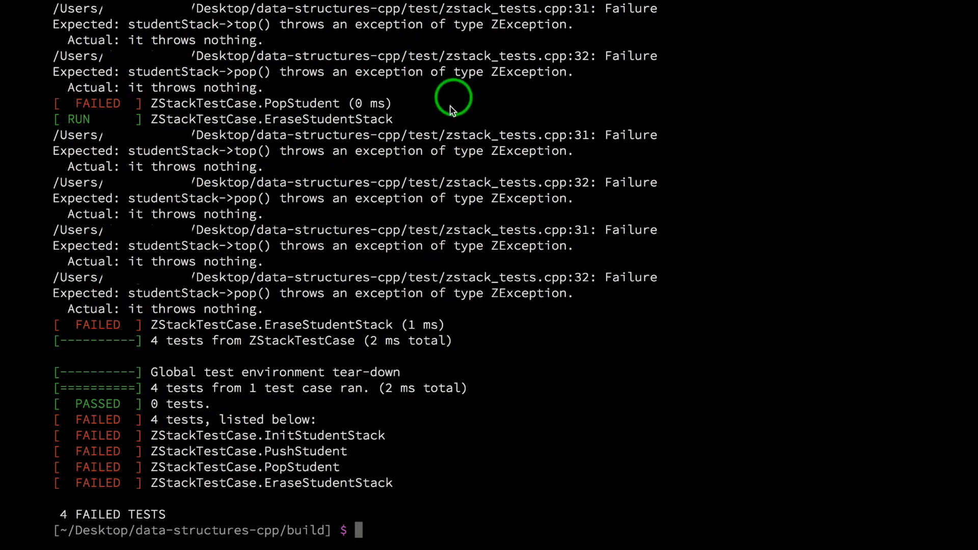
pyautogui.moveTo(593, 200)
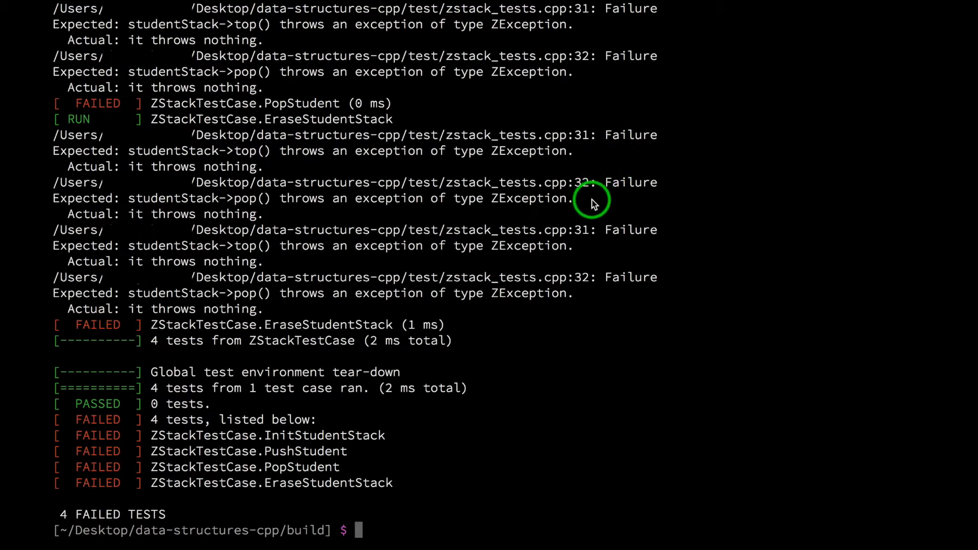
pyautogui.moveTo(490, 192)
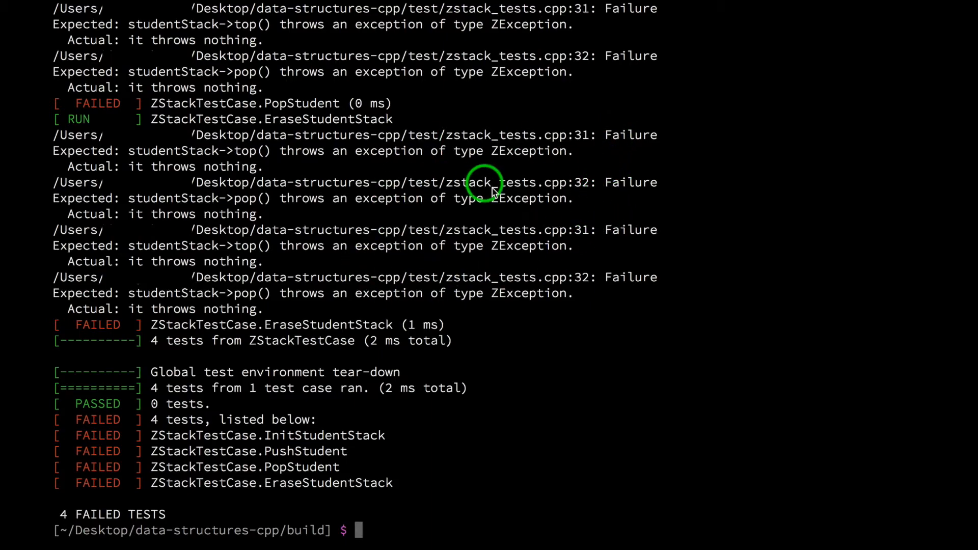
pyautogui.moveTo(424, 198)
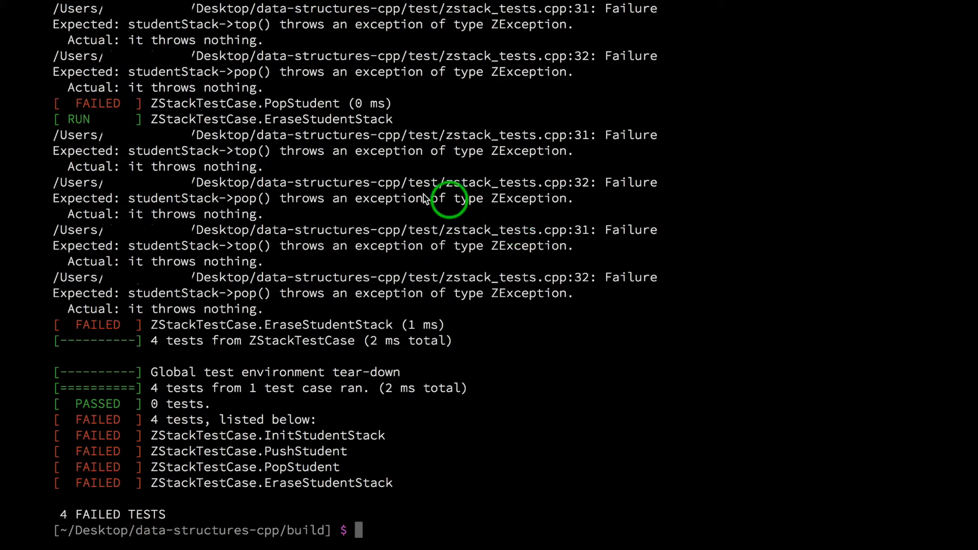
pyautogui.moveTo(499, 260)
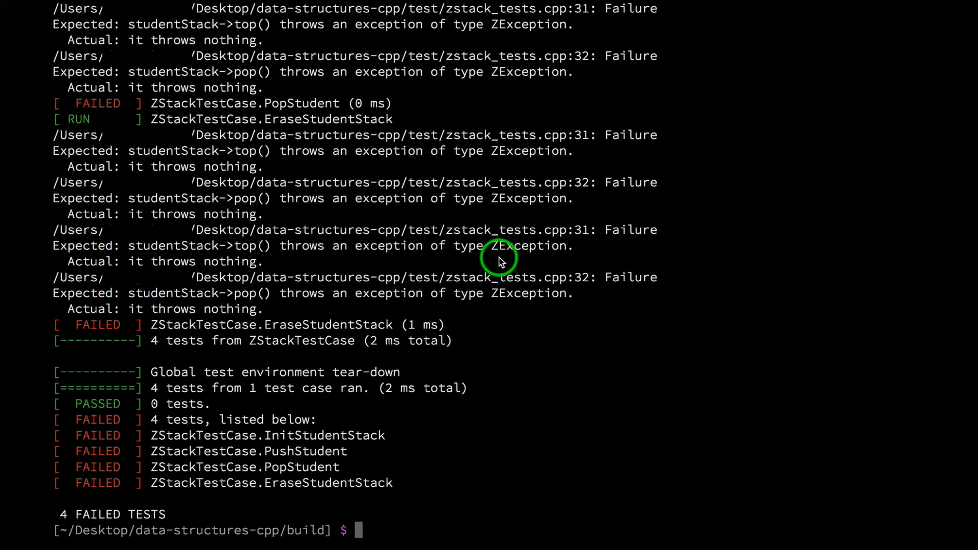
pyautogui.moveTo(456, 121)
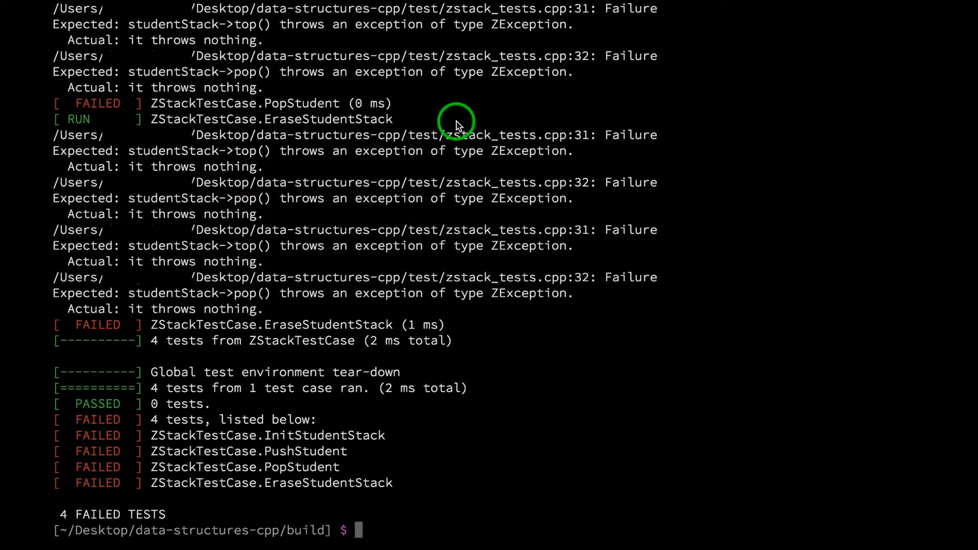